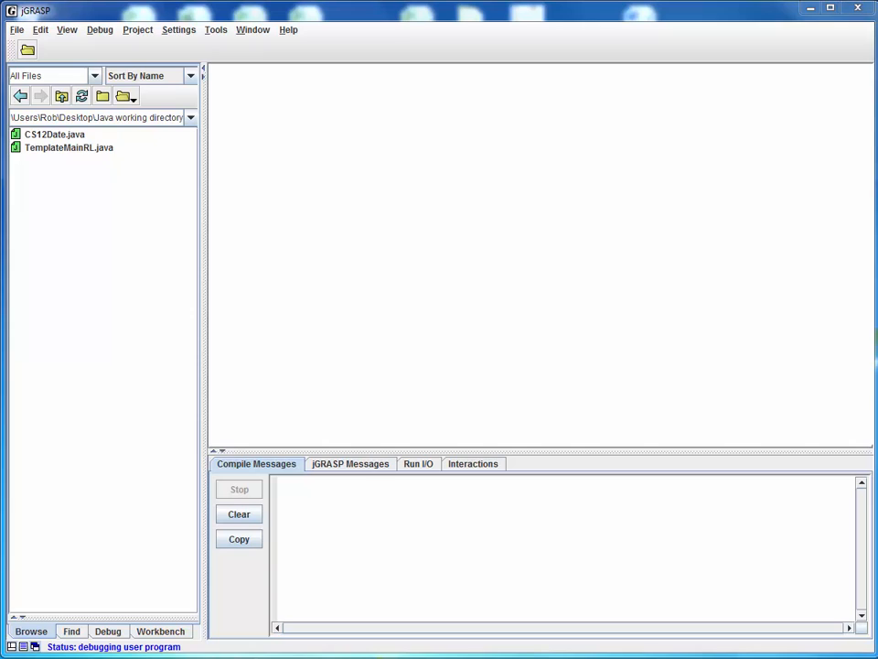
pyautogui.moveTo(358, 283)
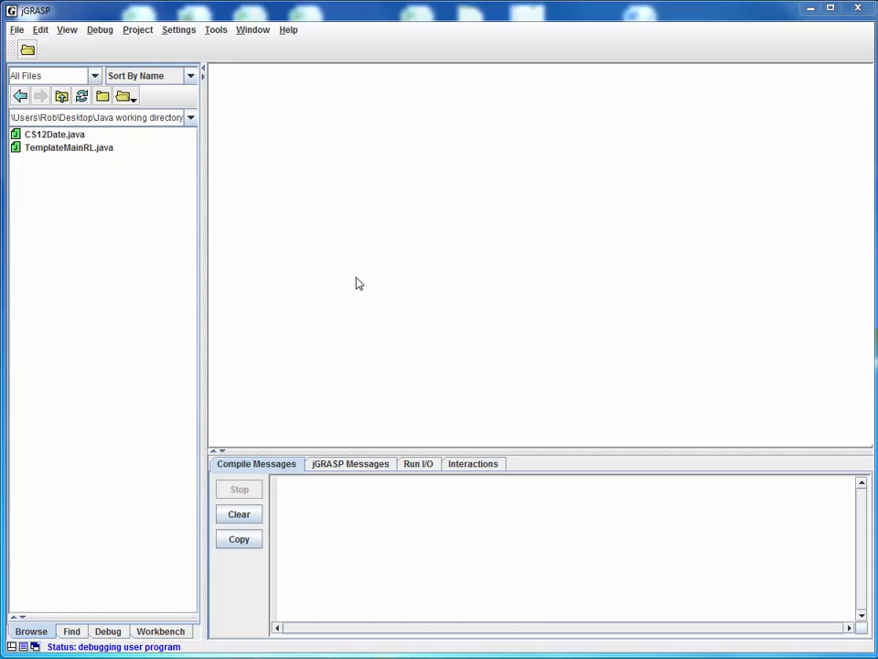
# Step: Open a blank editor window and the TemplateMainRL.java template, then show the Help menu
pyautogui.click(288, 29)
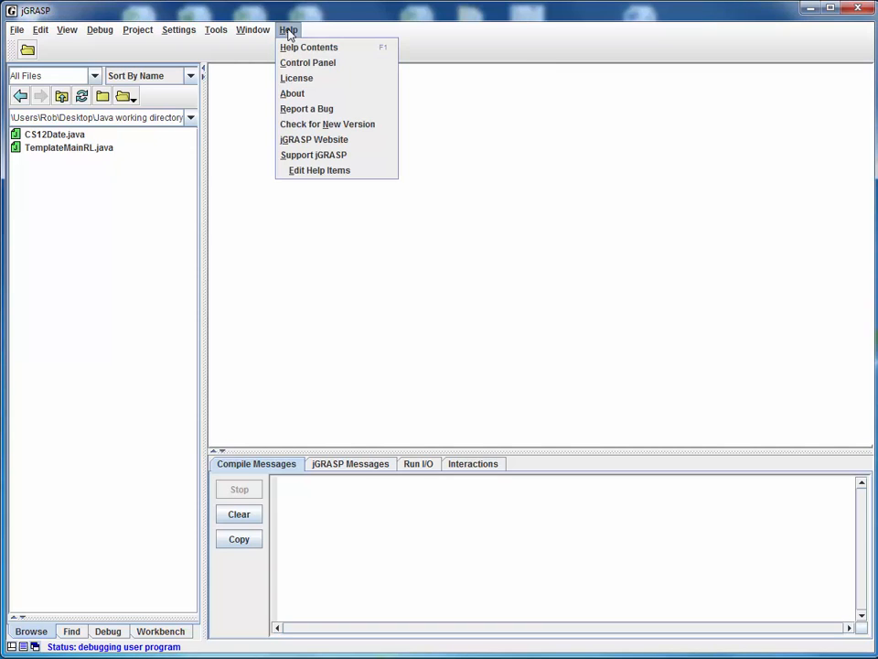
pyautogui.moveTo(296, 78)
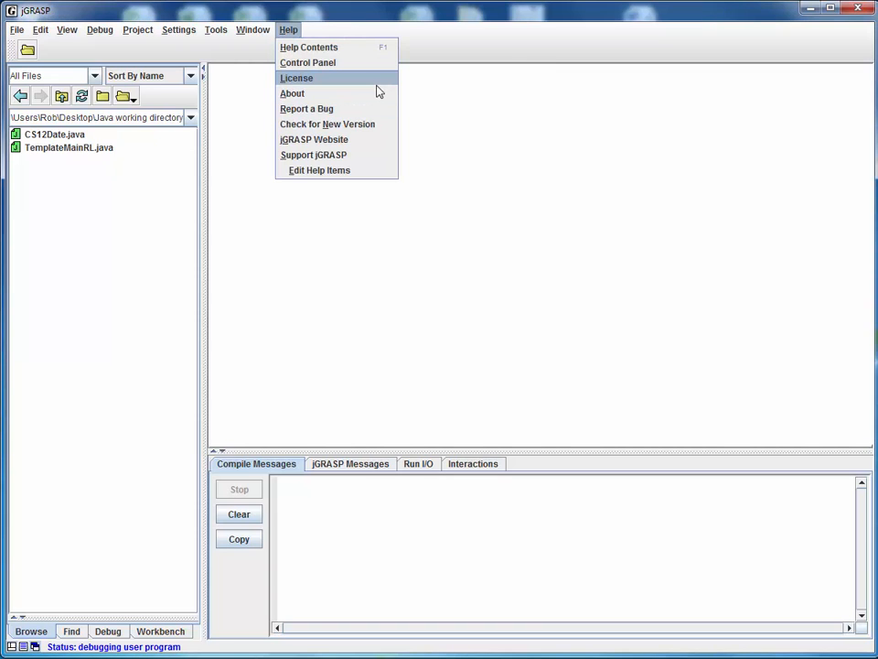
pyautogui.click(499, 115)
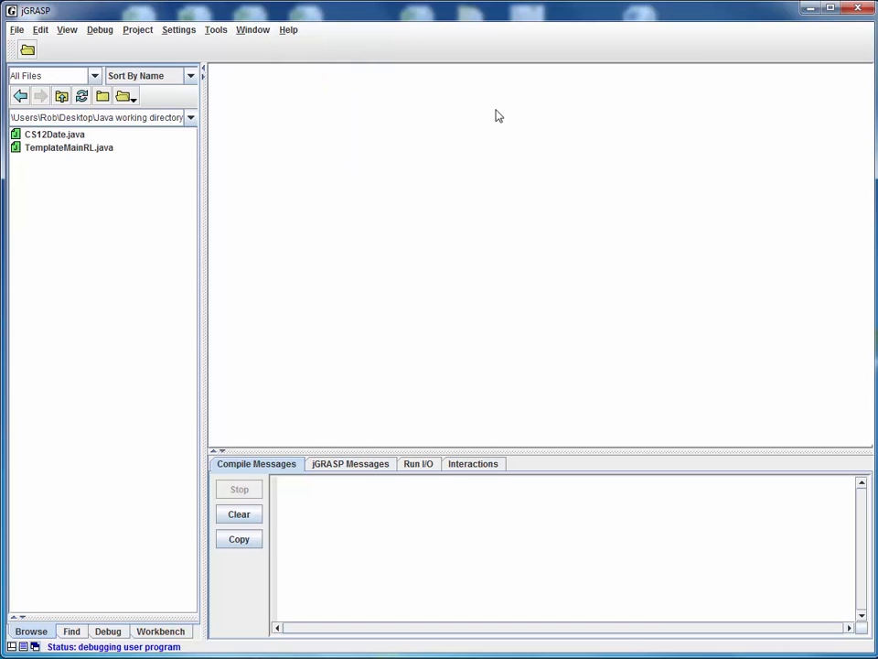
pyautogui.moveTo(232, 81)
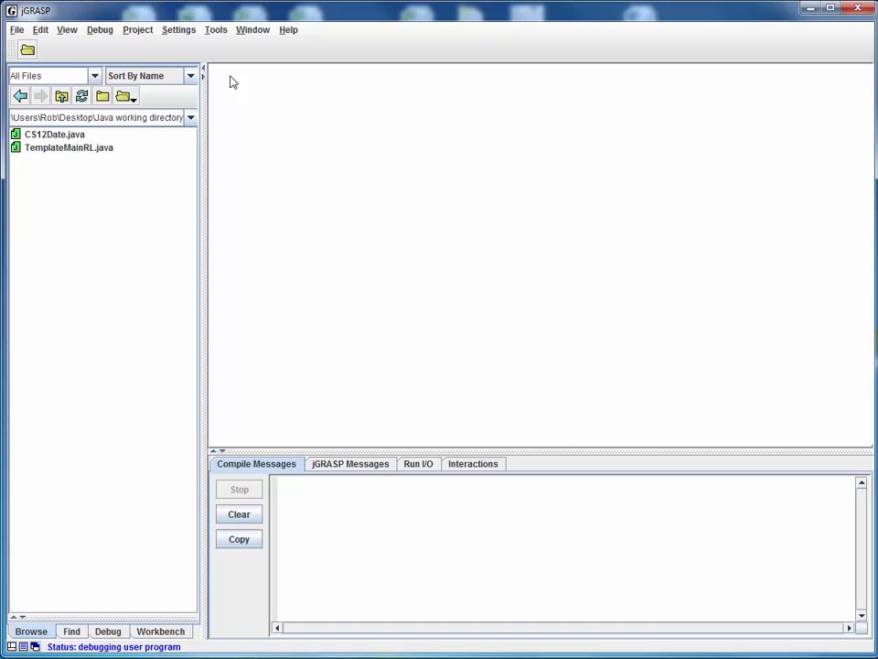
pyautogui.click(15, 29)
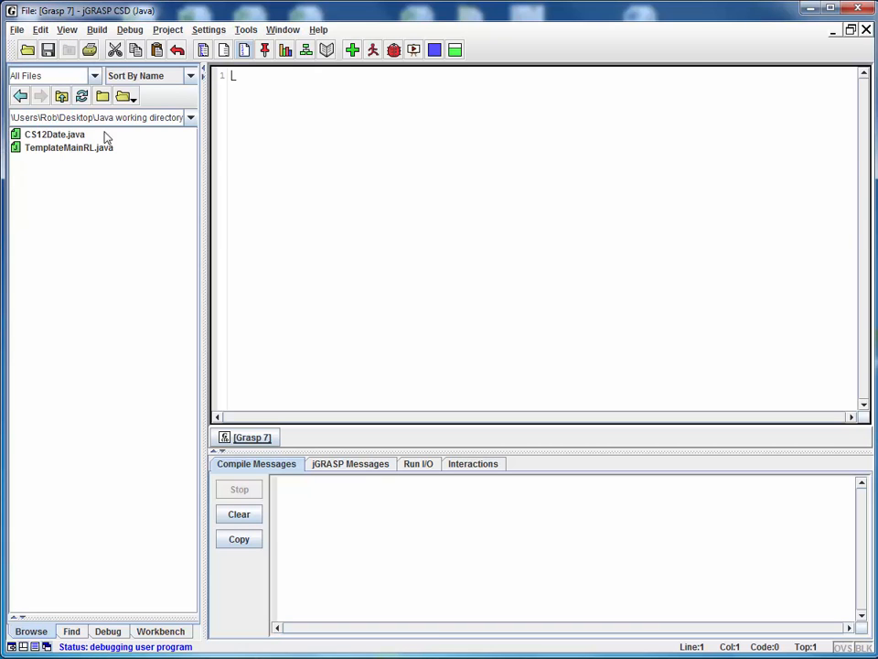
pyautogui.doubleClick(69, 147)
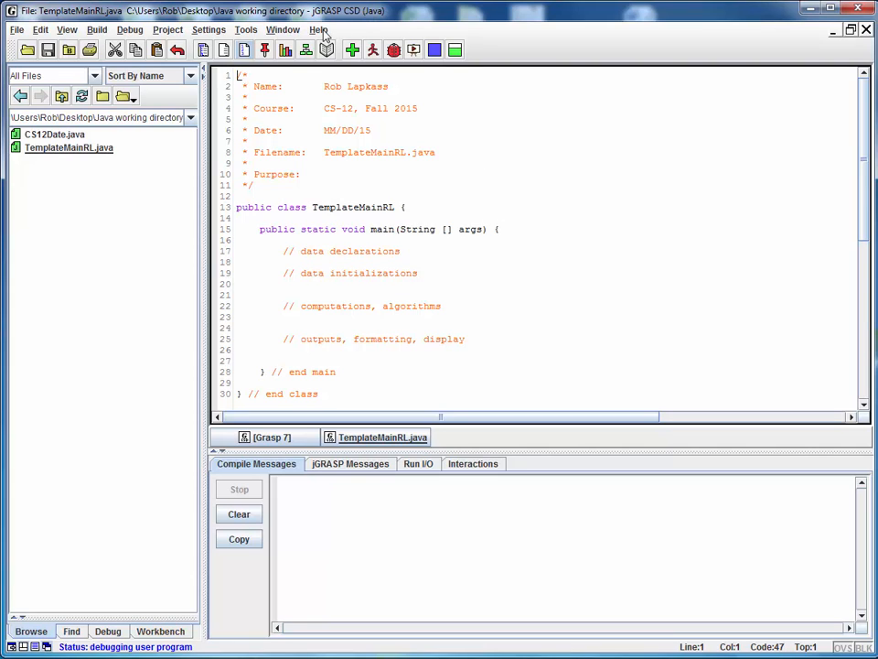
pyautogui.click(318, 30)
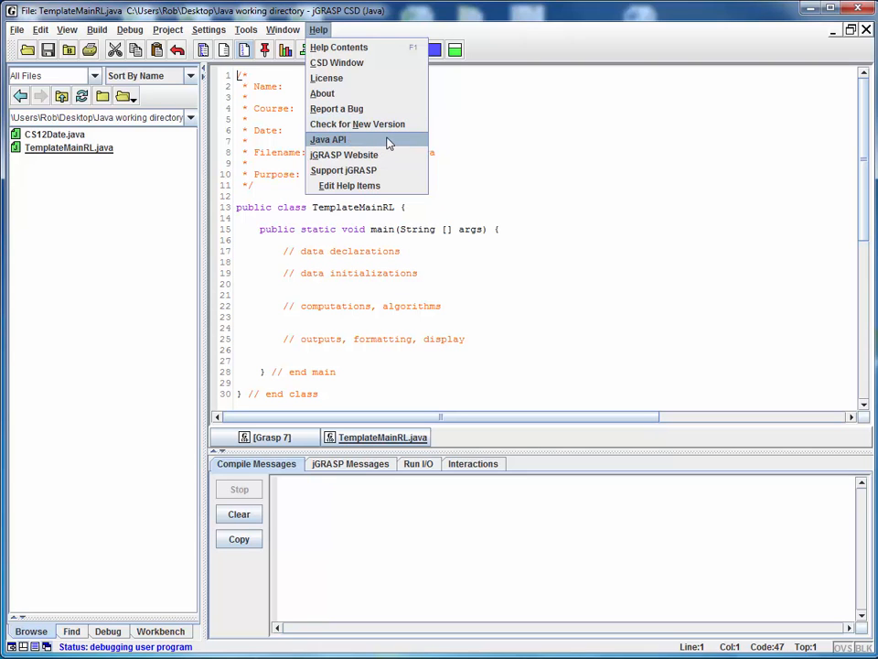
# Step: Launch the Java SE 7 API docs via Help > Java API and scroll All Classes to H
pyautogui.click(343, 155)
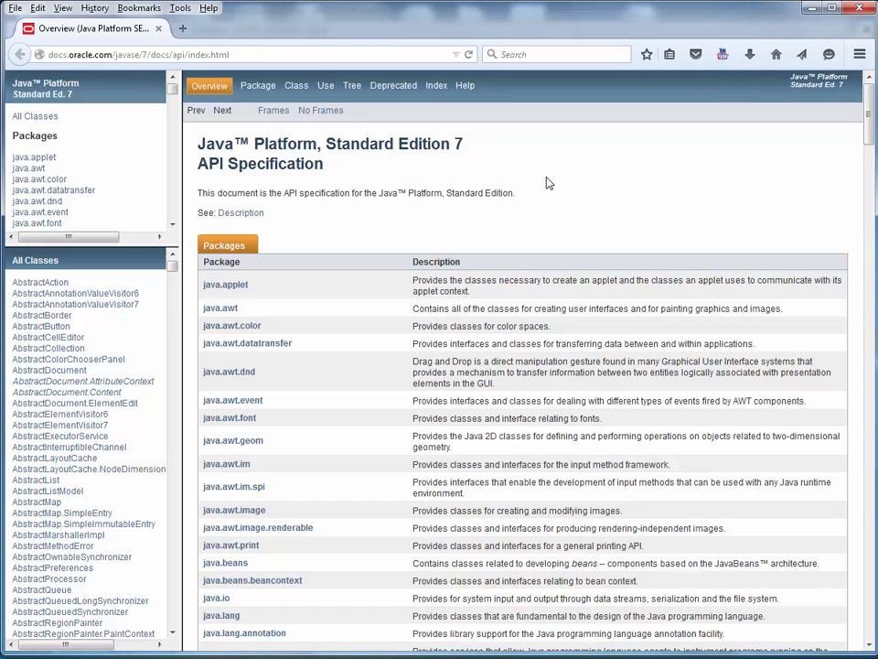
pyautogui.moveTo(462, 161)
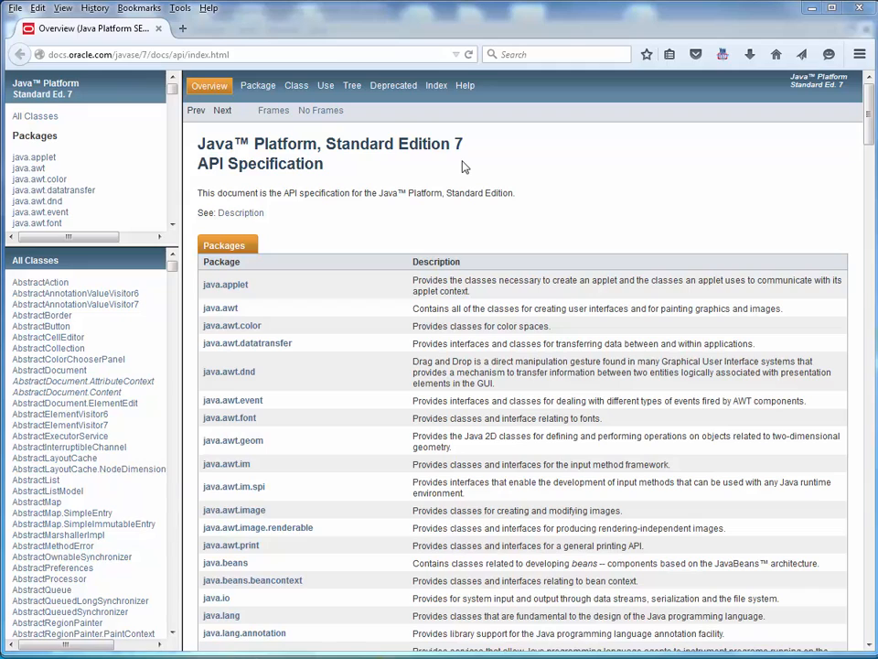
pyautogui.moveTo(397, 99)
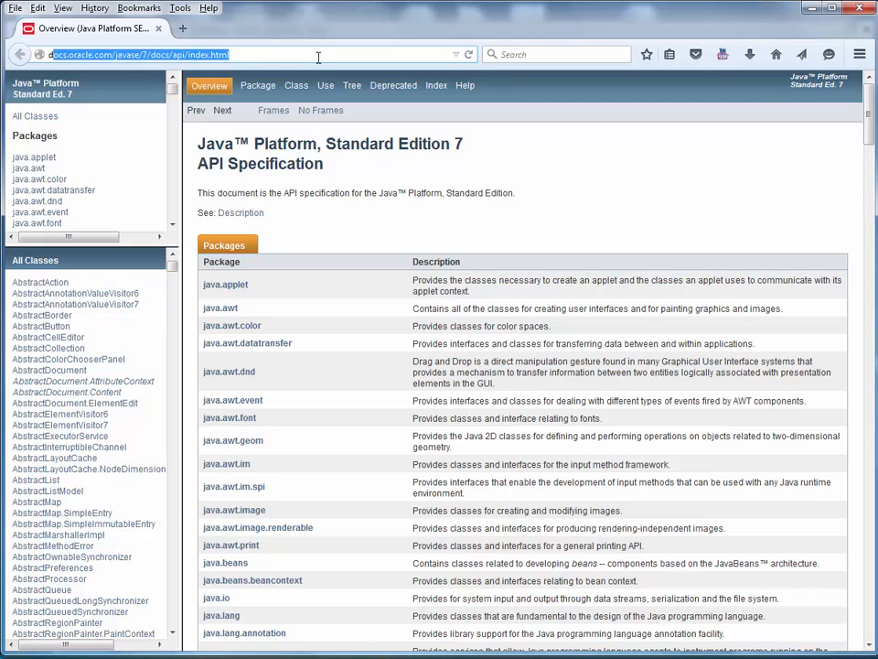
pyautogui.moveTo(326, 151)
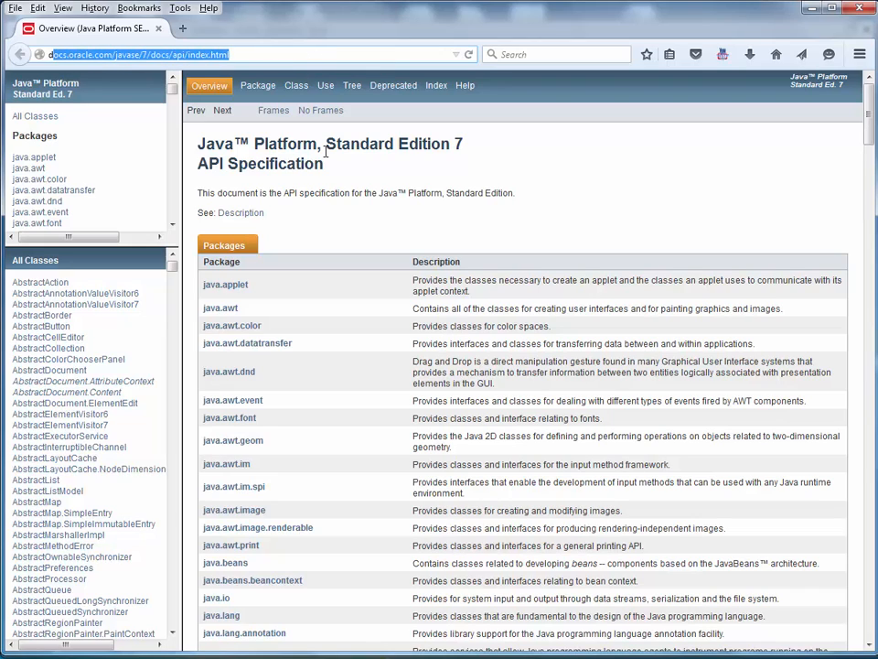
pyautogui.moveTo(35, 116)
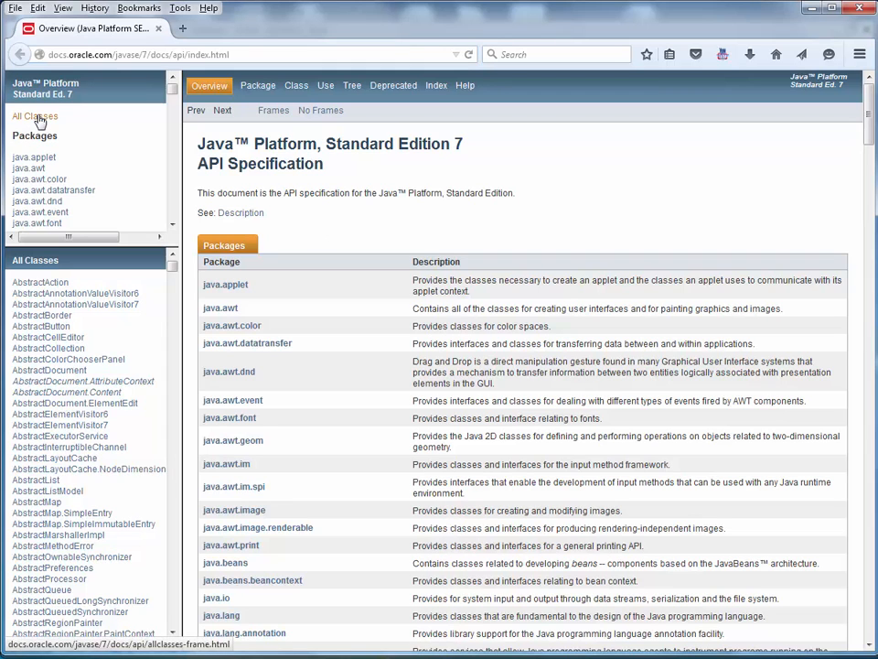
pyautogui.scroll(-3)
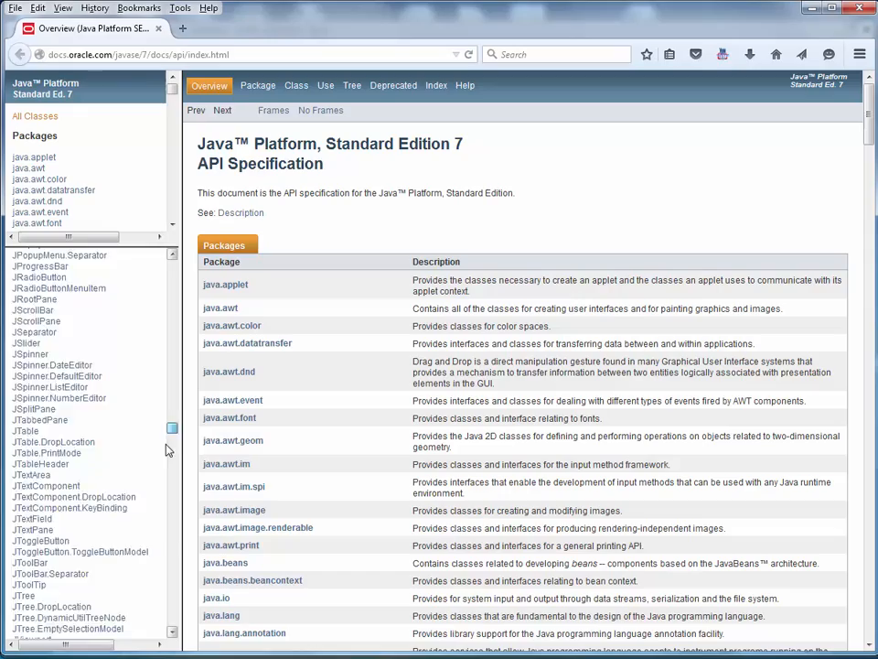
pyautogui.scroll(-3)
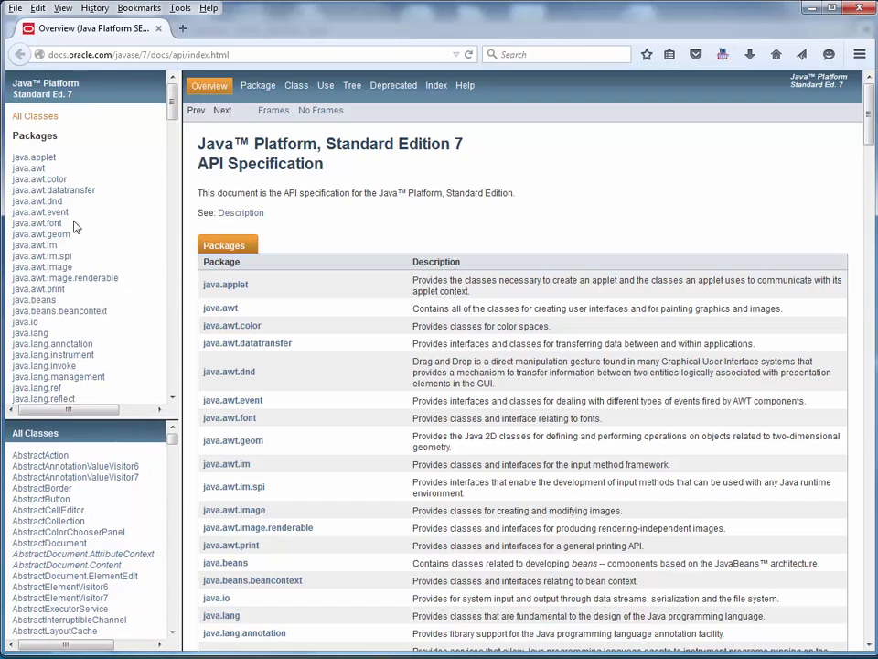
pyautogui.moveTo(119, 195)
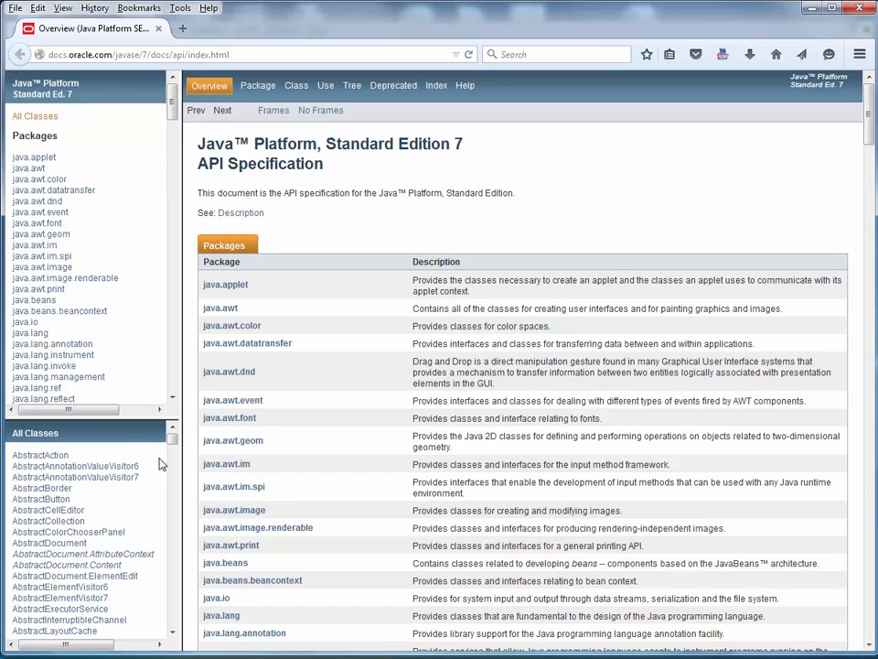
pyautogui.scroll(-3)
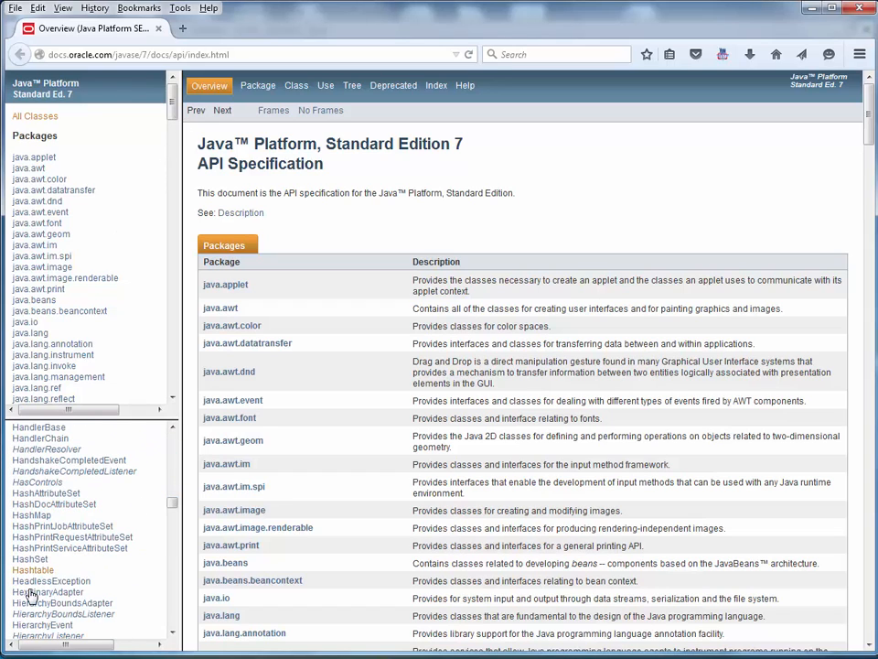
# Step: Open the Hashtable class page and scroll to its Method Summary with clear, get, put
pyautogui.click(33, 570)
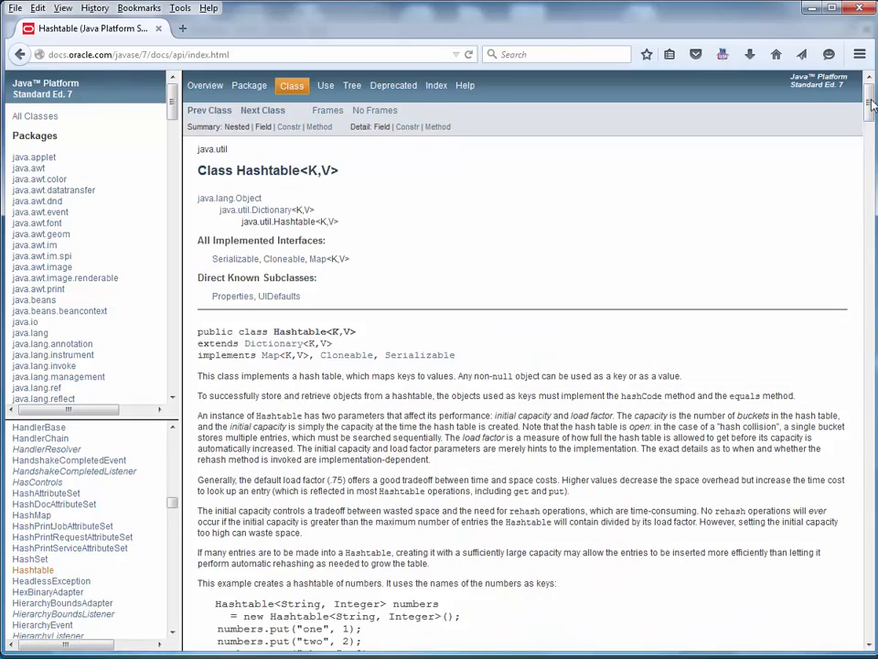
pyautogui.scroll(-3)
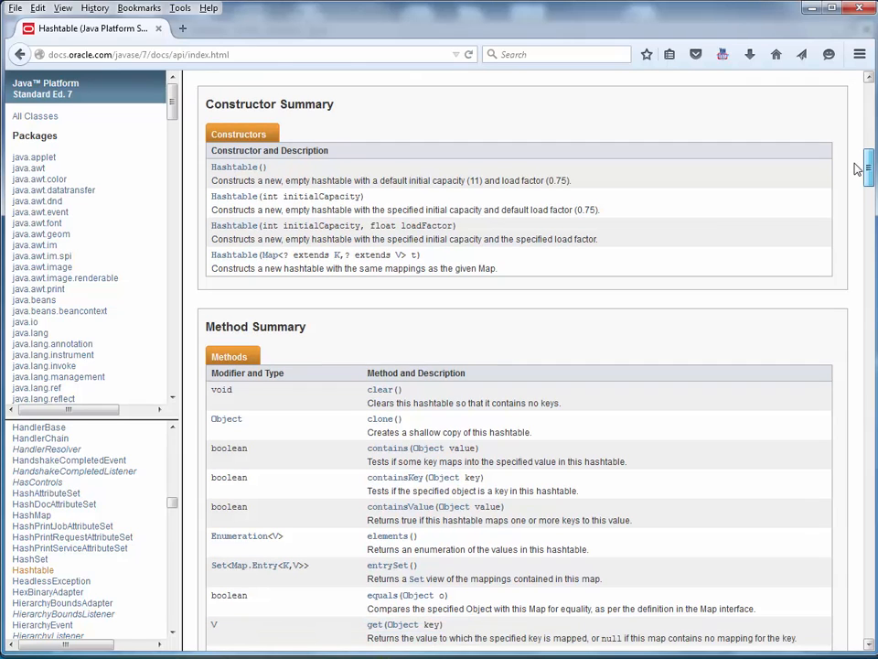
pyautogui.scroll(-3)
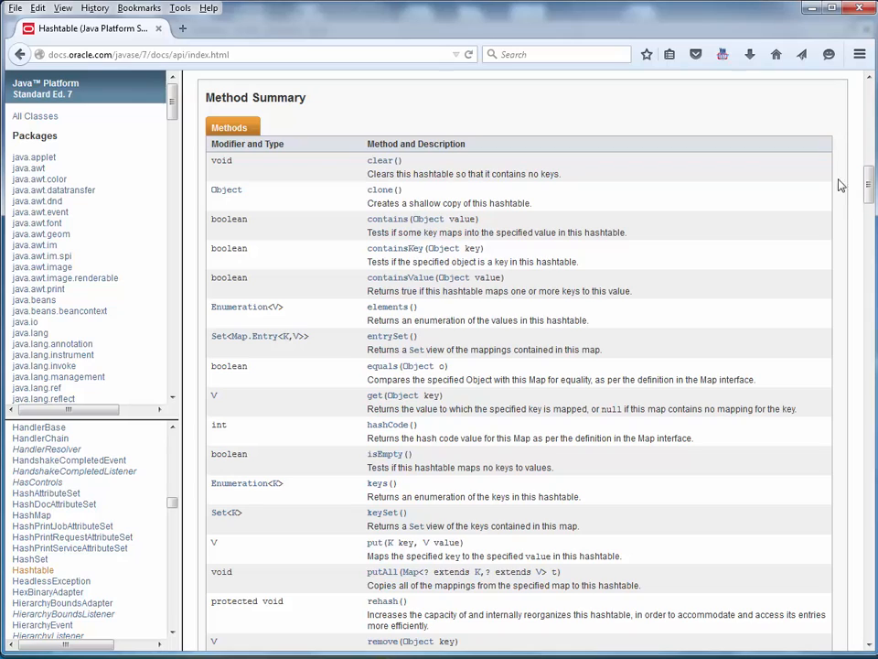
pyautogui.moveTo(798, 201)
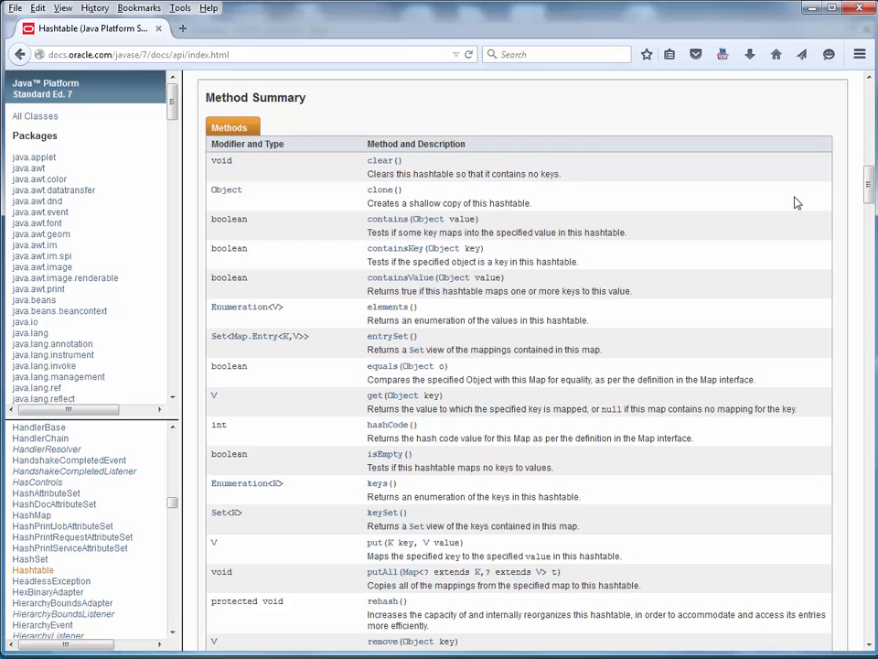
pyautogui.moveTo(741, 204)
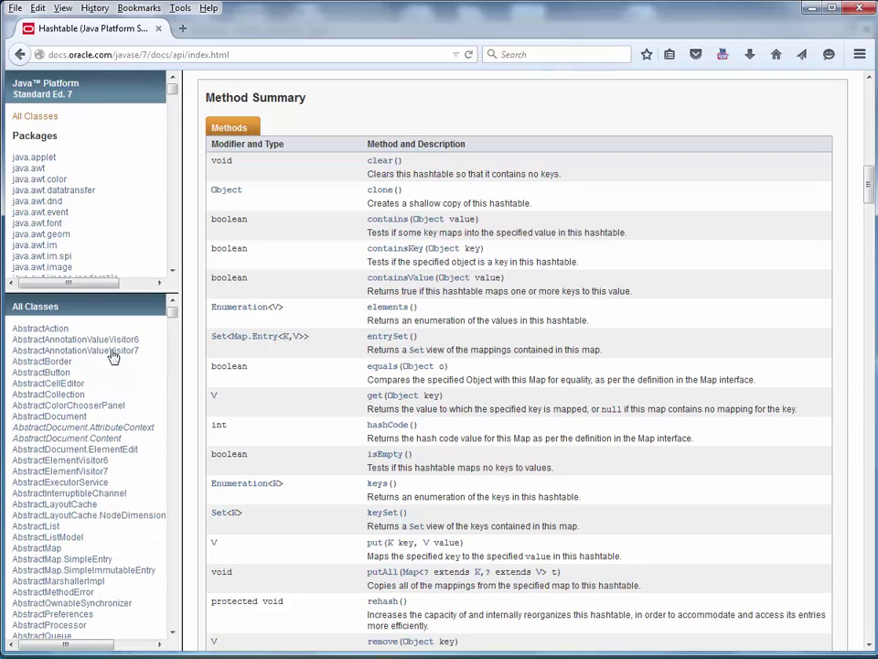
pyautogui.scroll(-3)
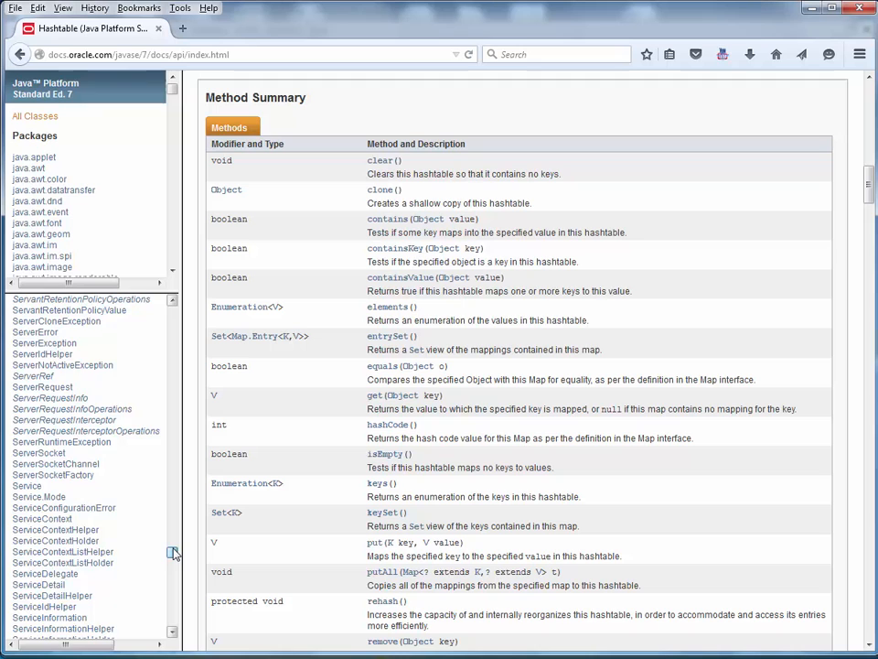
pyautogui.scroll(3)
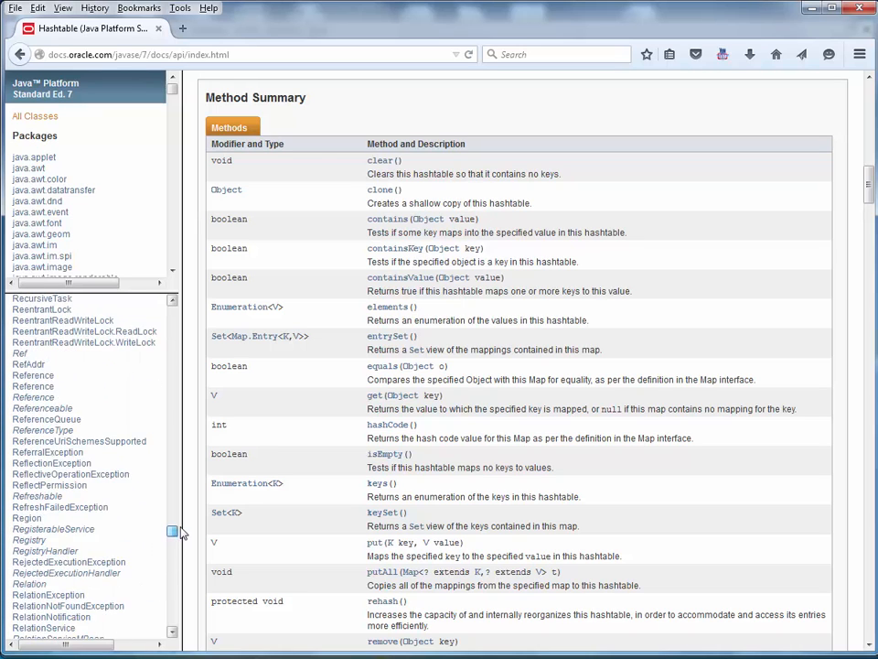
pyautogui.scroll(3)
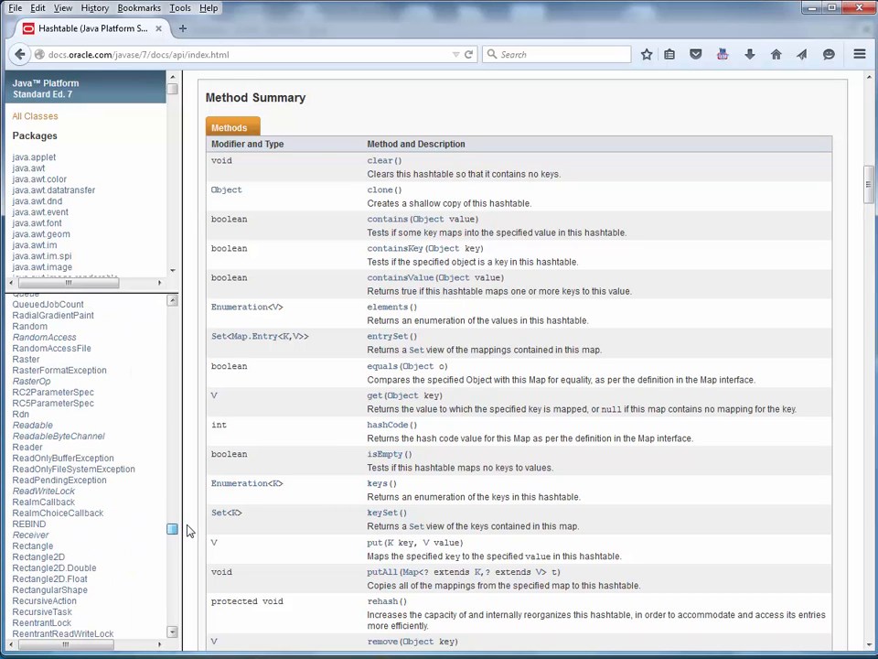
pyautogui.moveTo(29, 326)
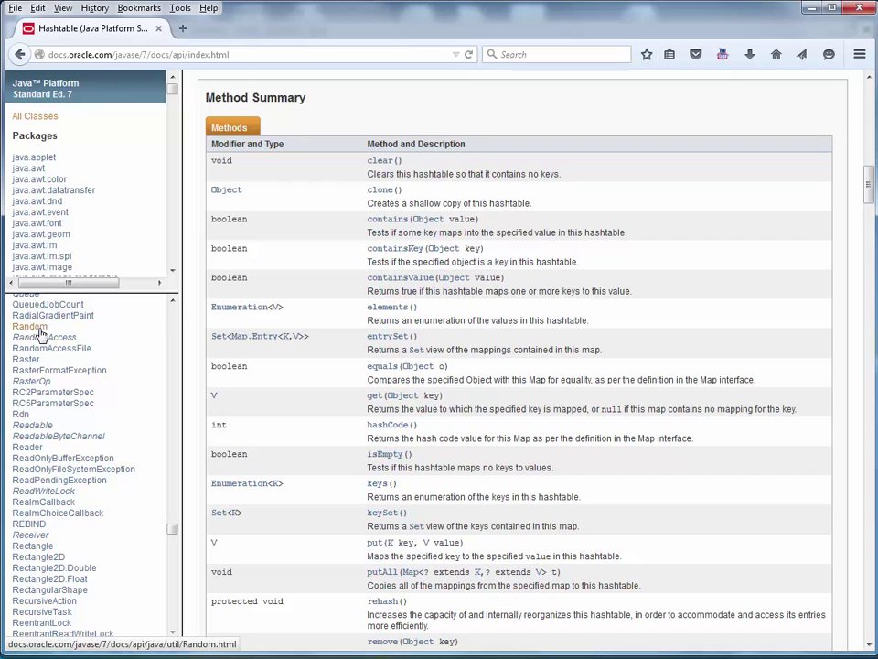
pyautogui.click(30, 326)
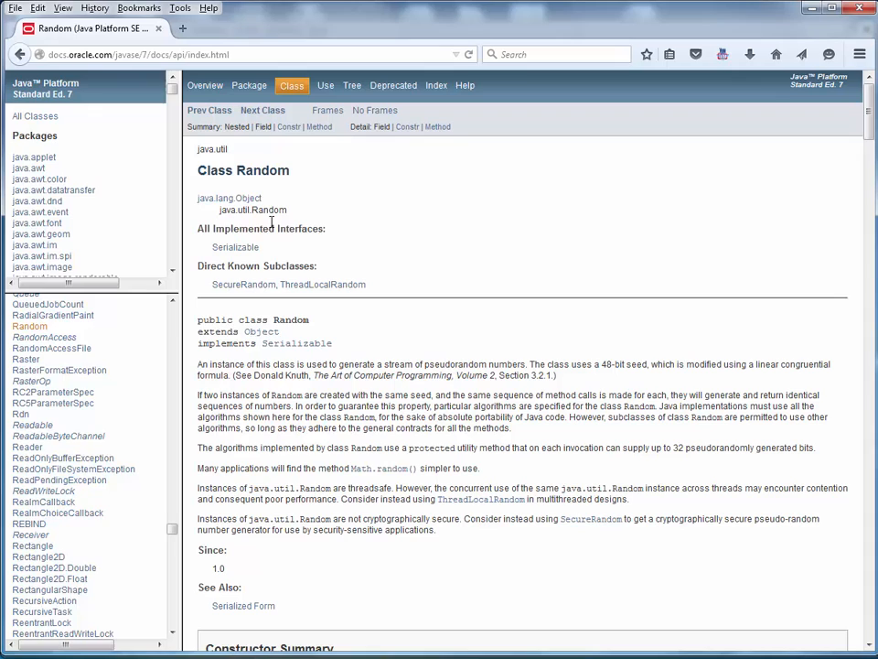
pyautogui.moveTo(229, 229)
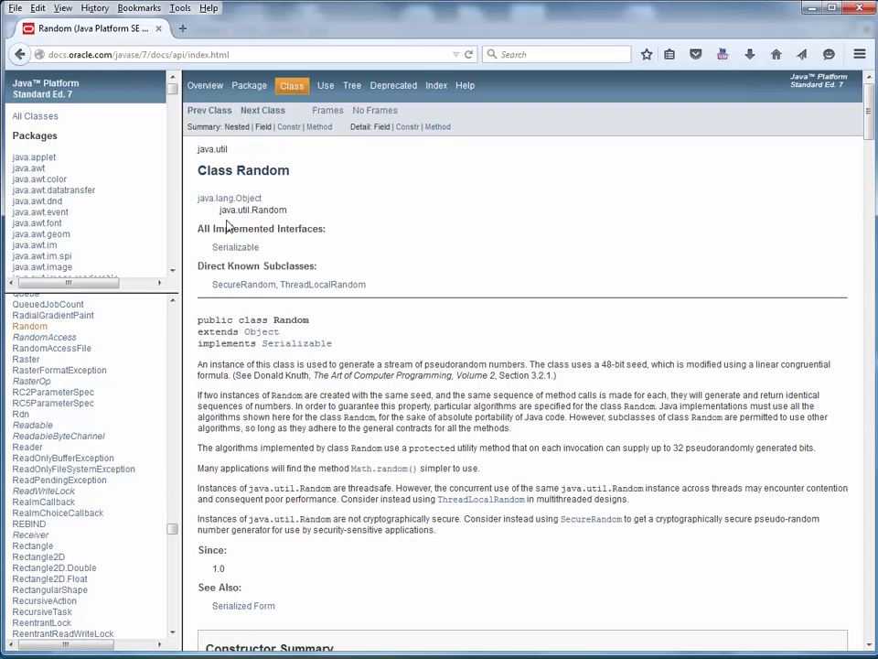
pyautogui.moveTo(300, 215)
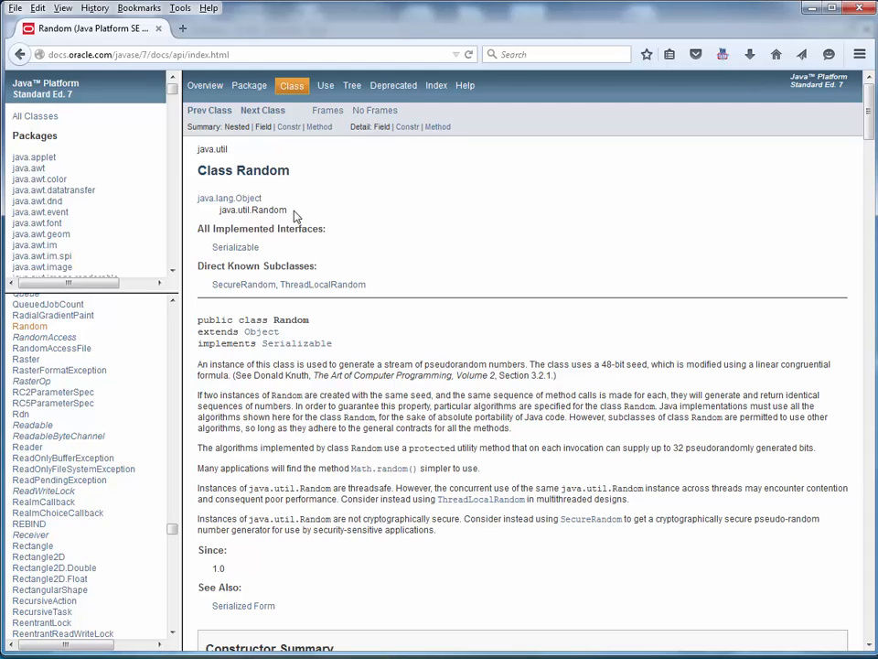
pyautogui.moveTo(288, 208)
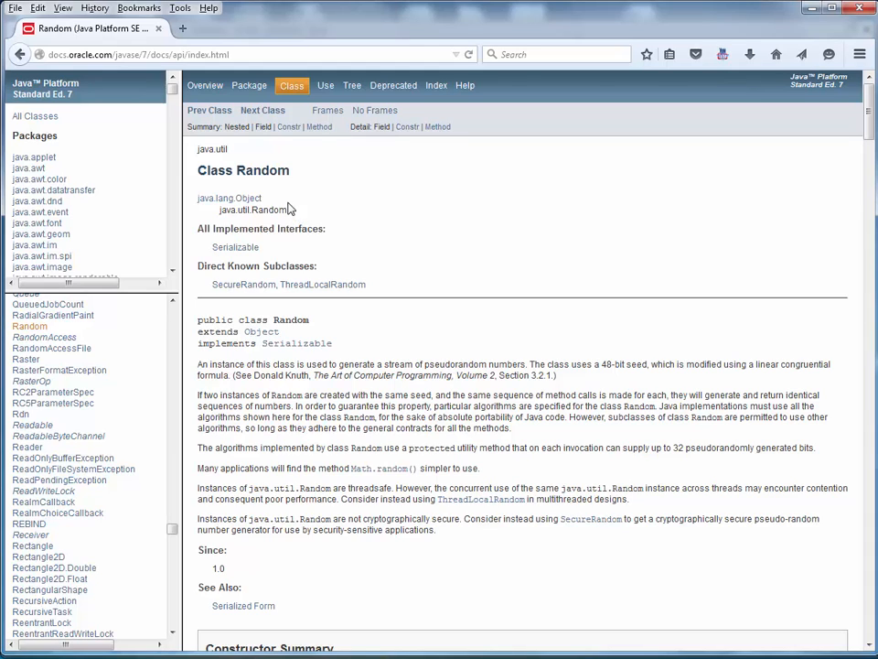
pyautogui.moveTo(288, 208)
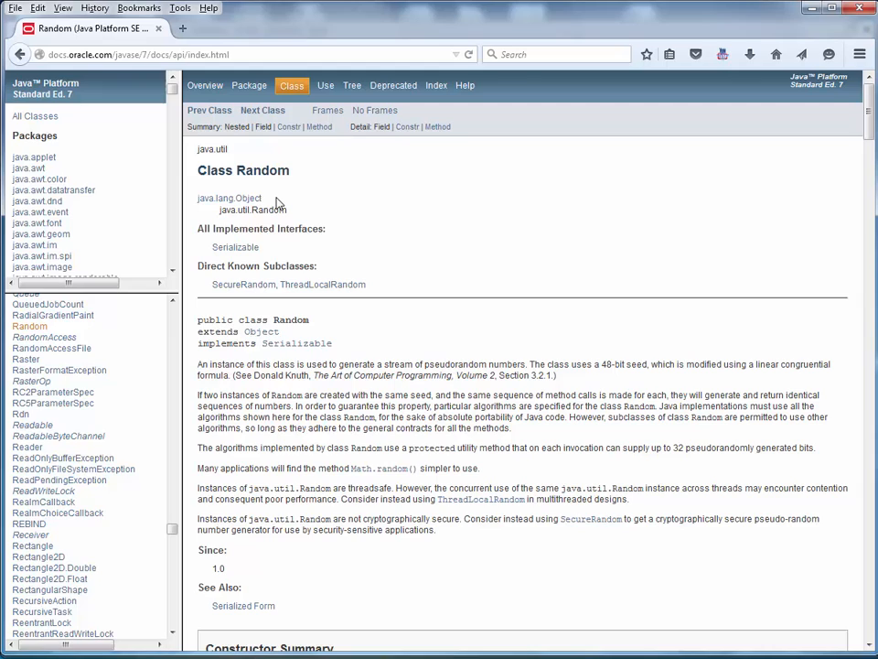
pyautogui.moveTo(272, 205)
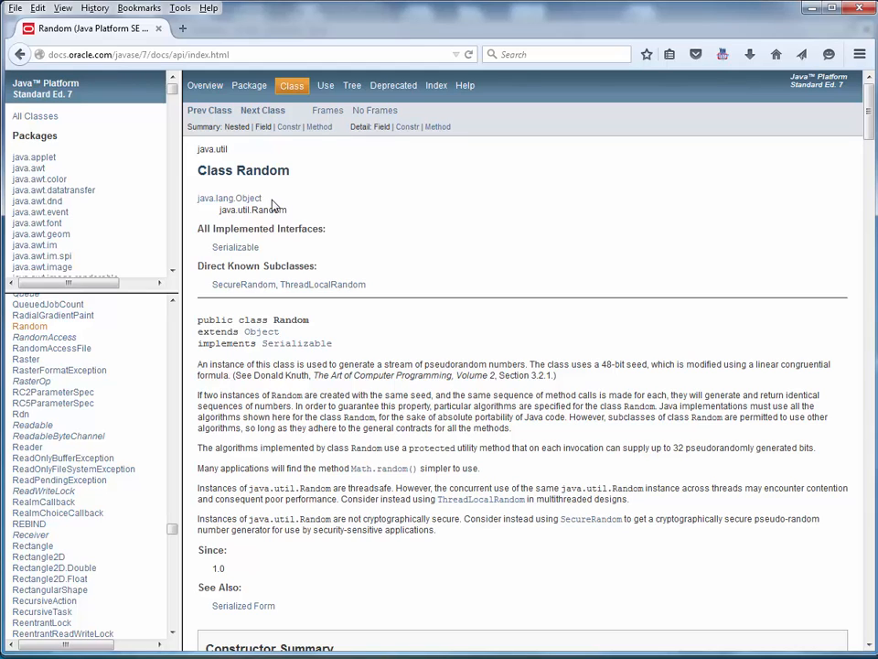
pyautogui.moveTo(820, 274)
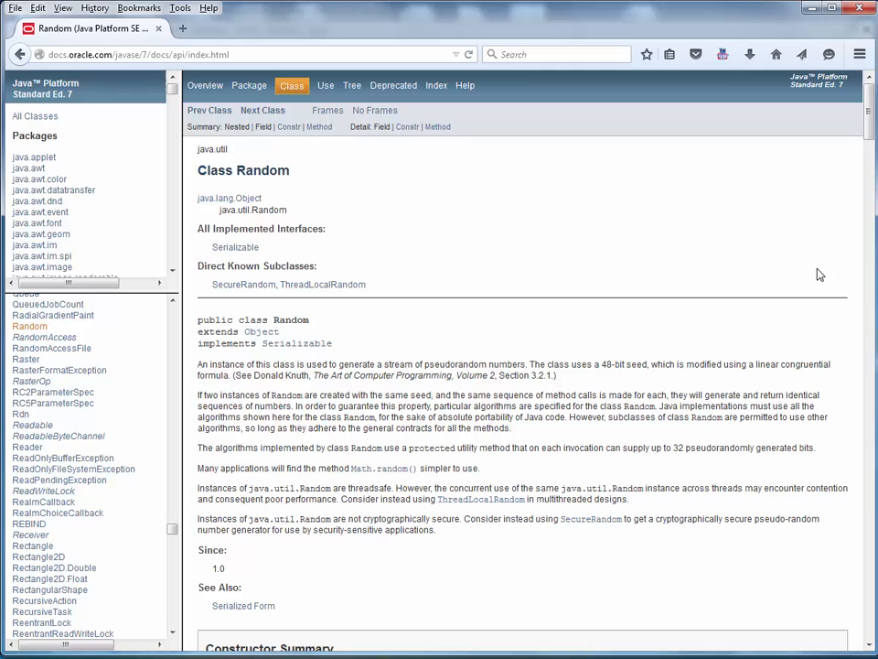
pyautogui.moveTo(868, 108)
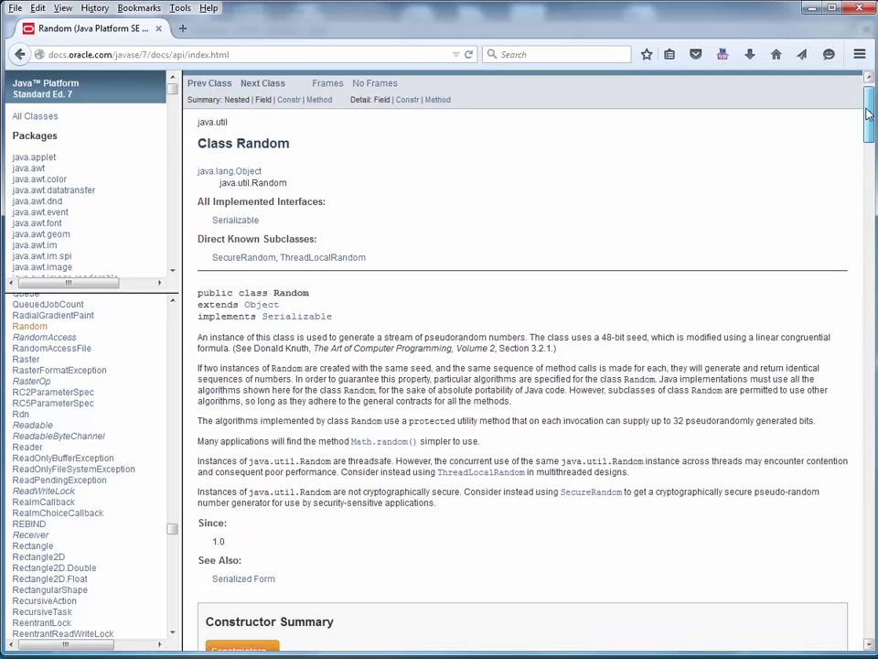
# Step: Scroll the Random page past its constructors to methods nextBoolean through setSeed
pyautogui.scroll(-3)
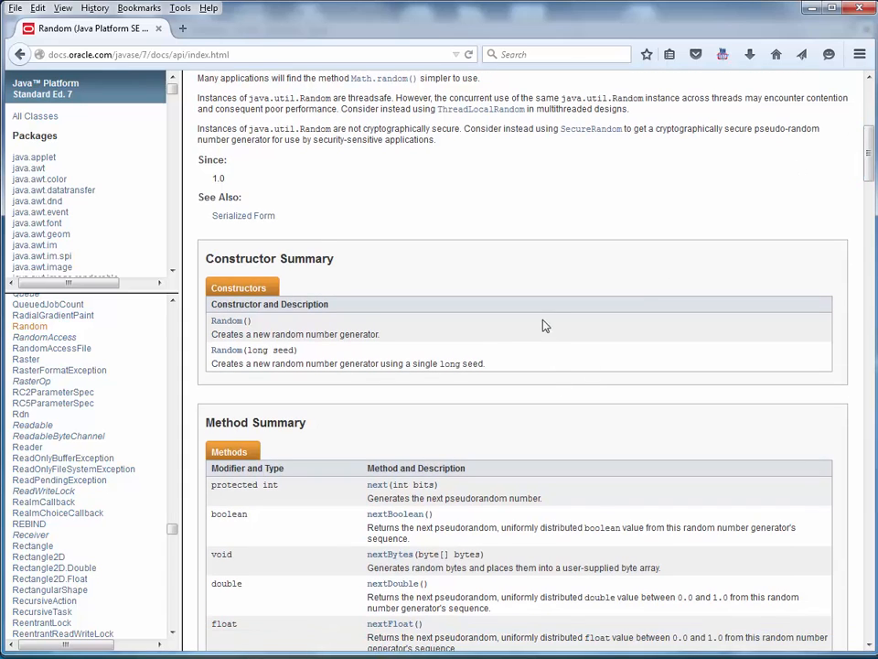
pyautogui.moveTo(411, 338)
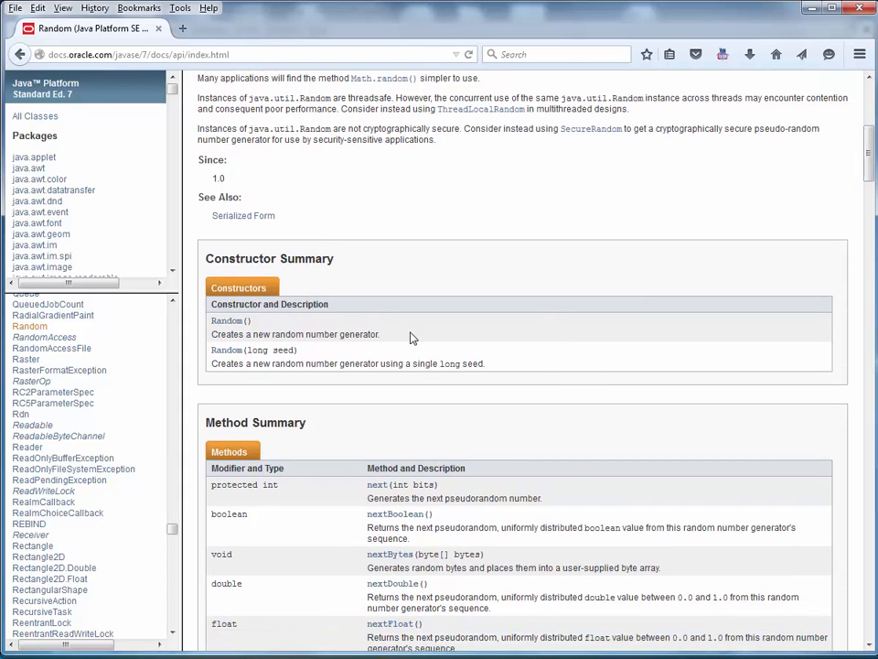
pyautogui.moveTo(346, 357)
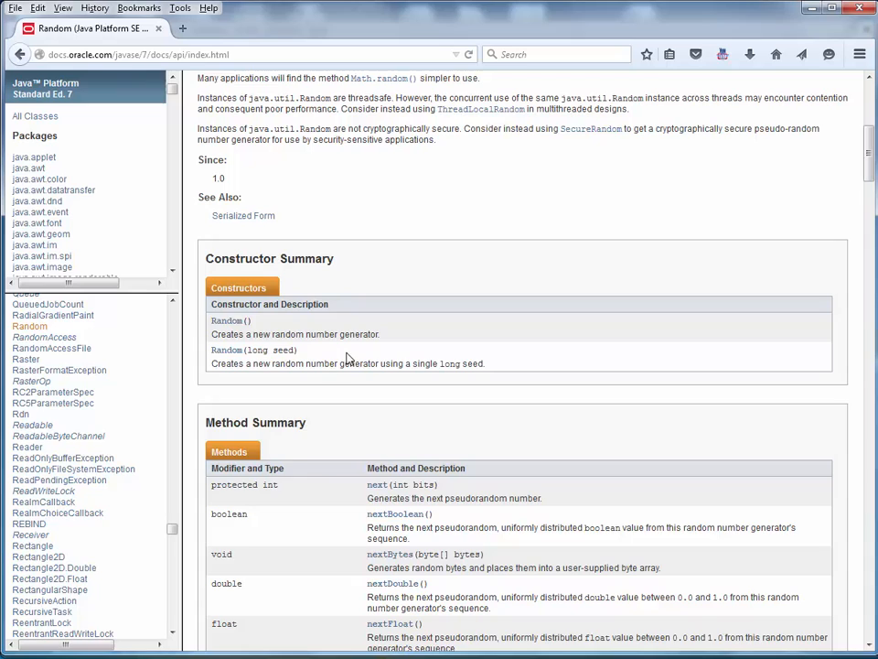
pyautogui.moveTo(282, 355)
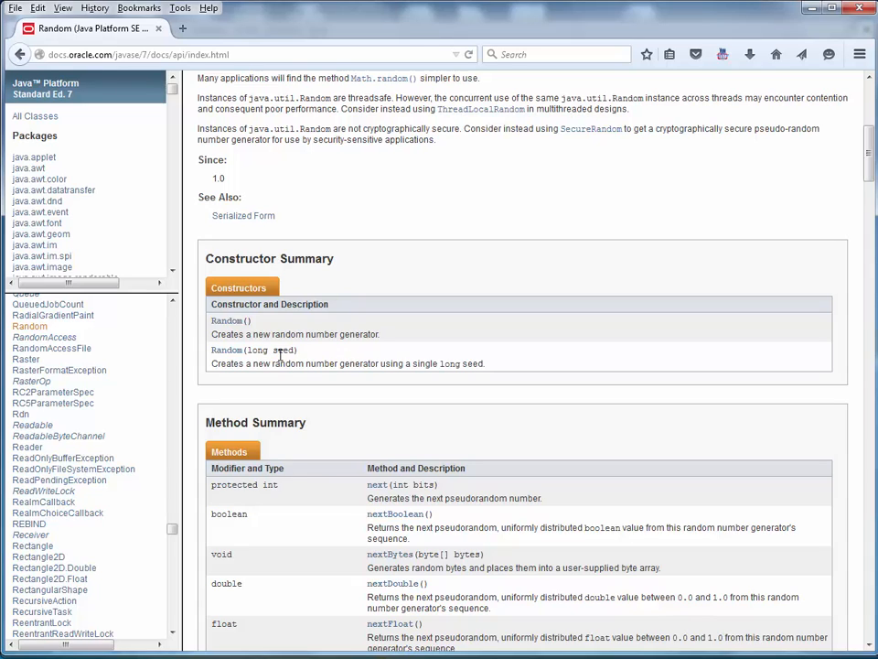
pyautogui.scroll(-3)
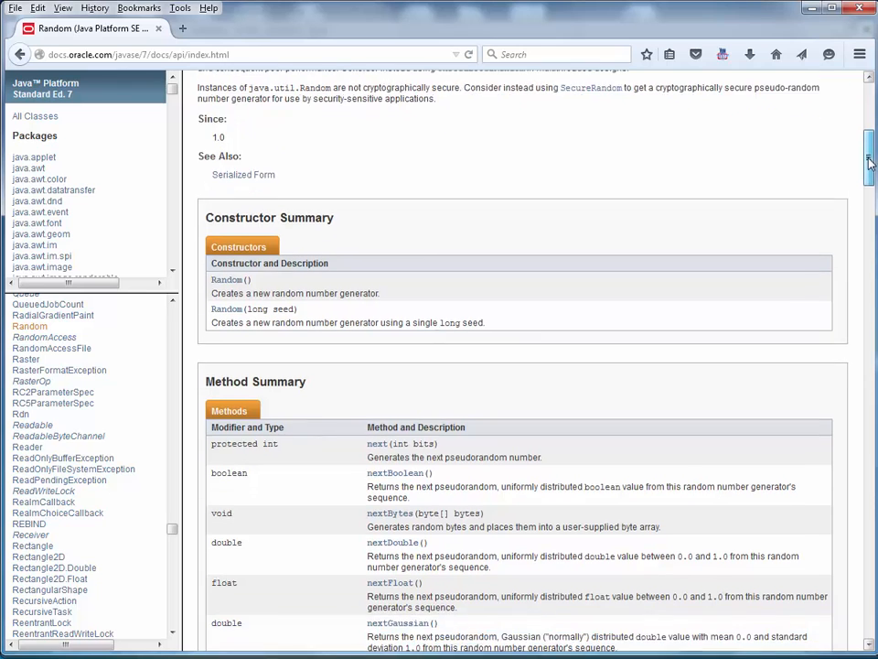
pyautogui.scroll(-3)
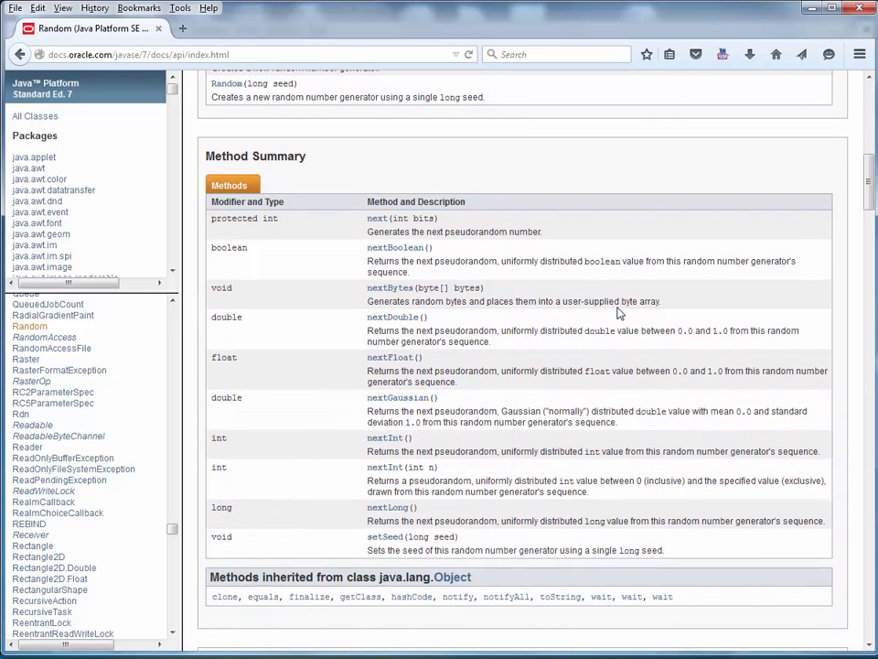
pyautogui.moveTo(590, 295)
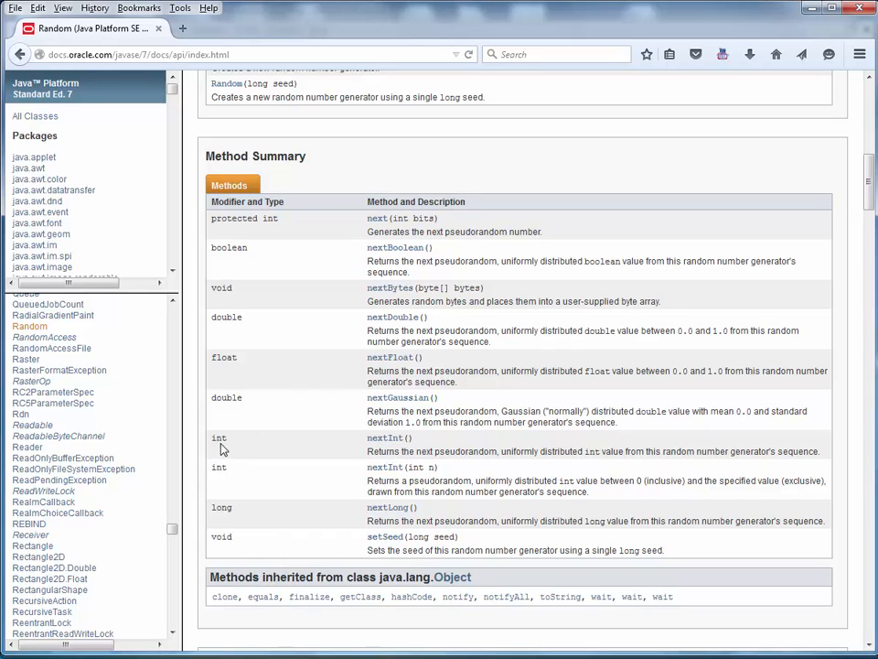
pyautogui.moveTo(384, 438)
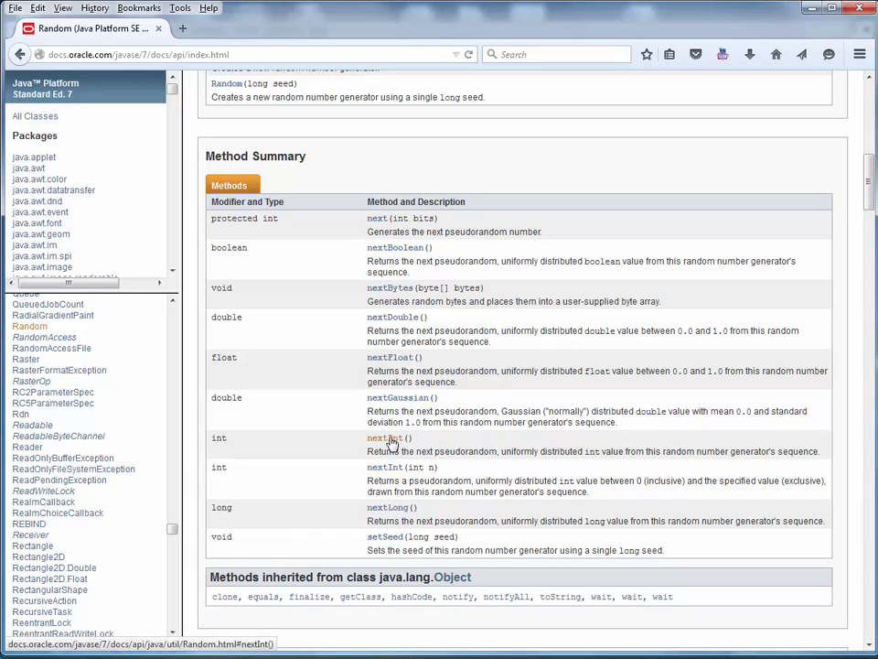
pyautogui.moveTo(384, 466)
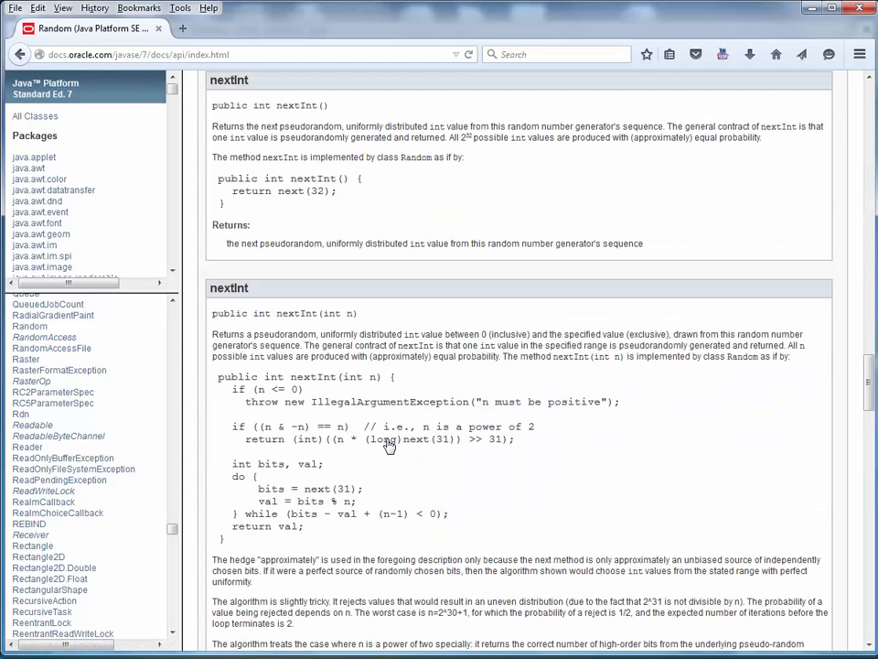
pyautogui.moveTo(503, 240)
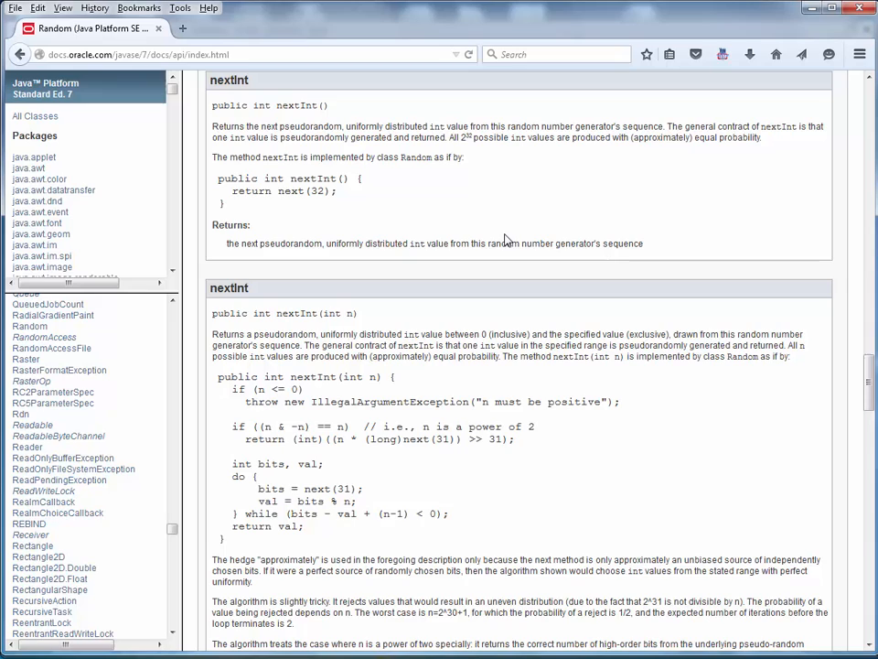
pyautogui.moveTo(520, 214)
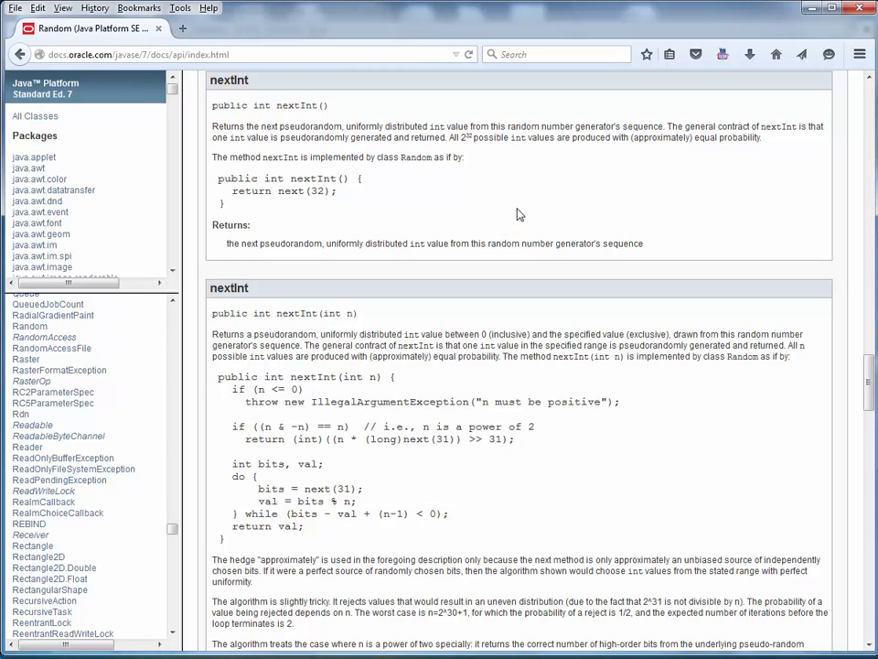
pyautogui.moveTo(482, 245)
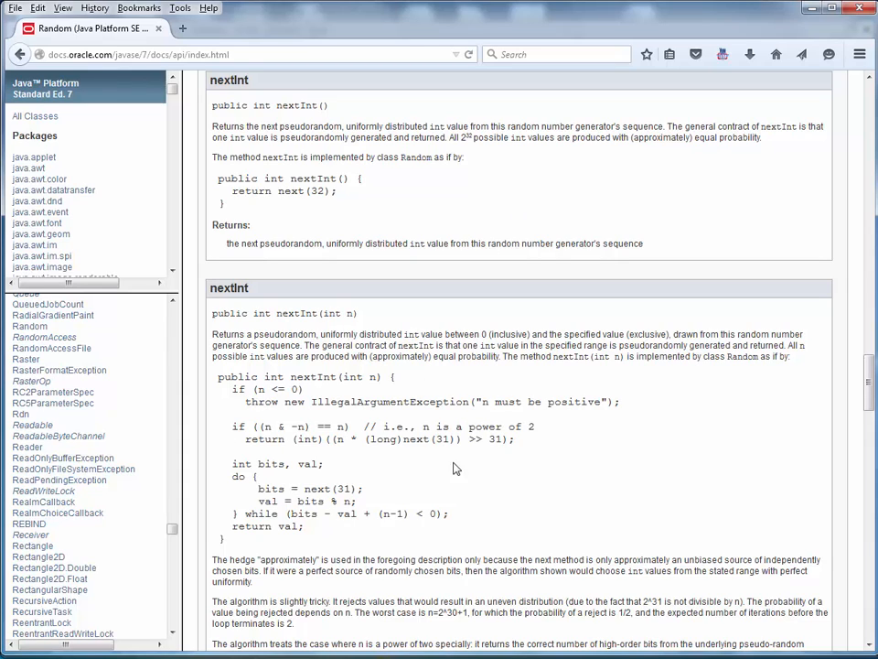
pyautogui.moveTo(482, 480)
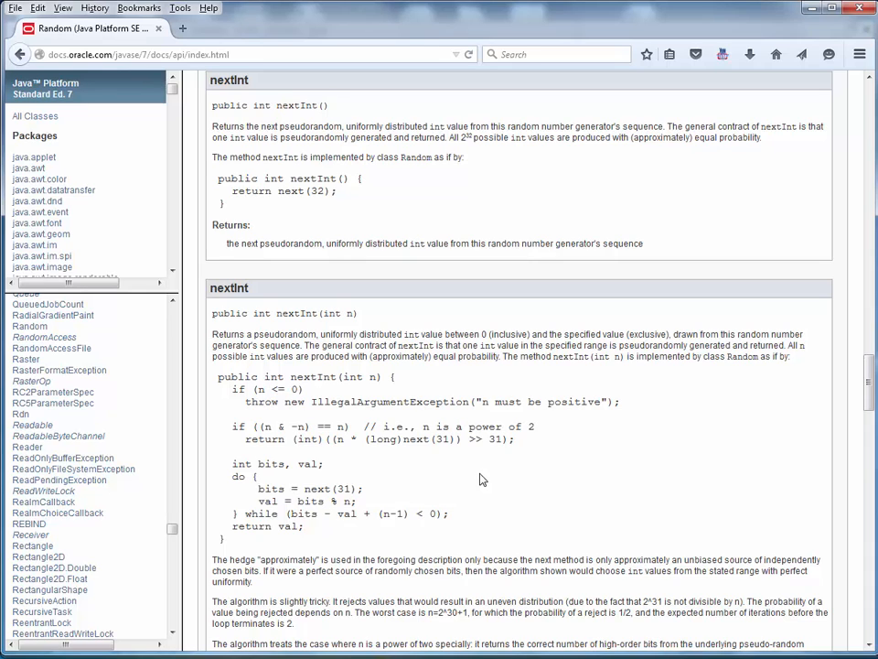
pyautogui.moveTo(867, 373)
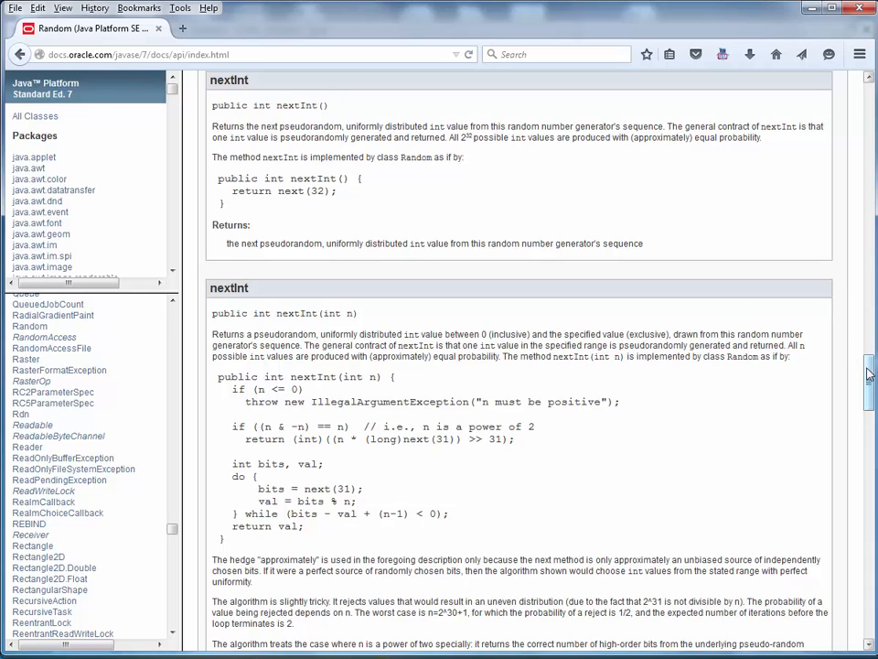
# Step: Scroll through the class list frame and return to the Random class documentation
pyautogui.scroll(3)
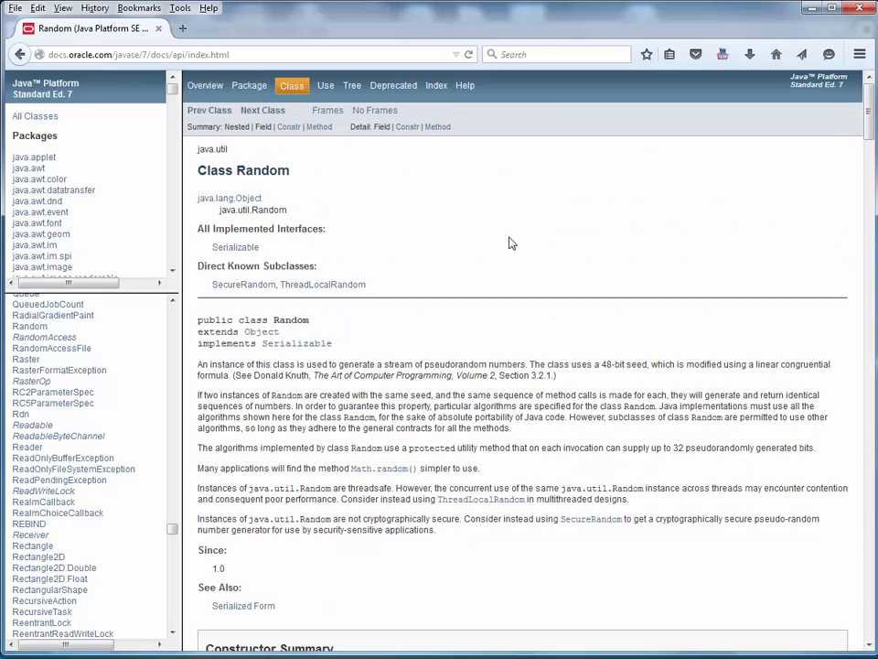
pyautogui.moveTo(500, 236)
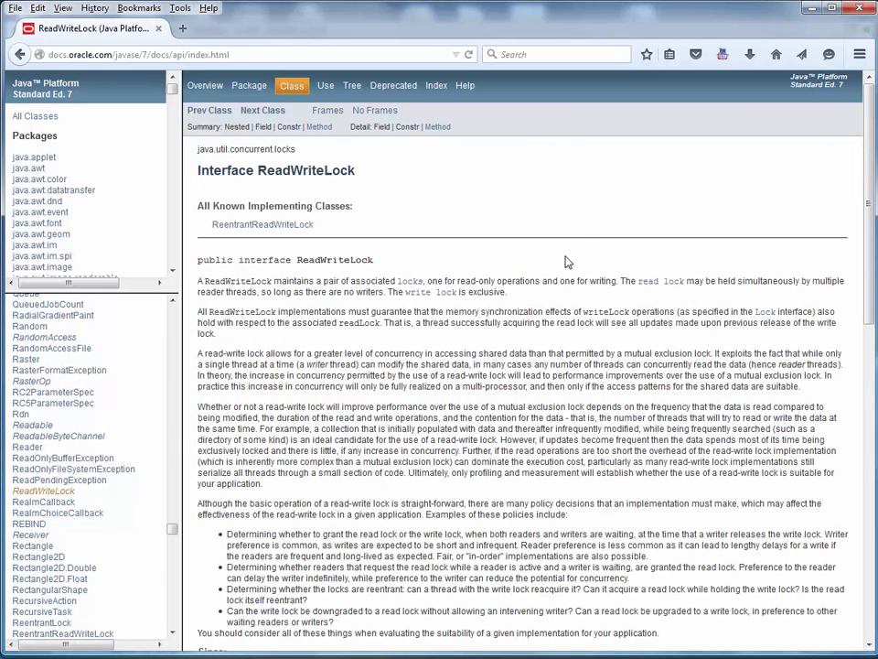
pyautogui.moveTo(525, 204)
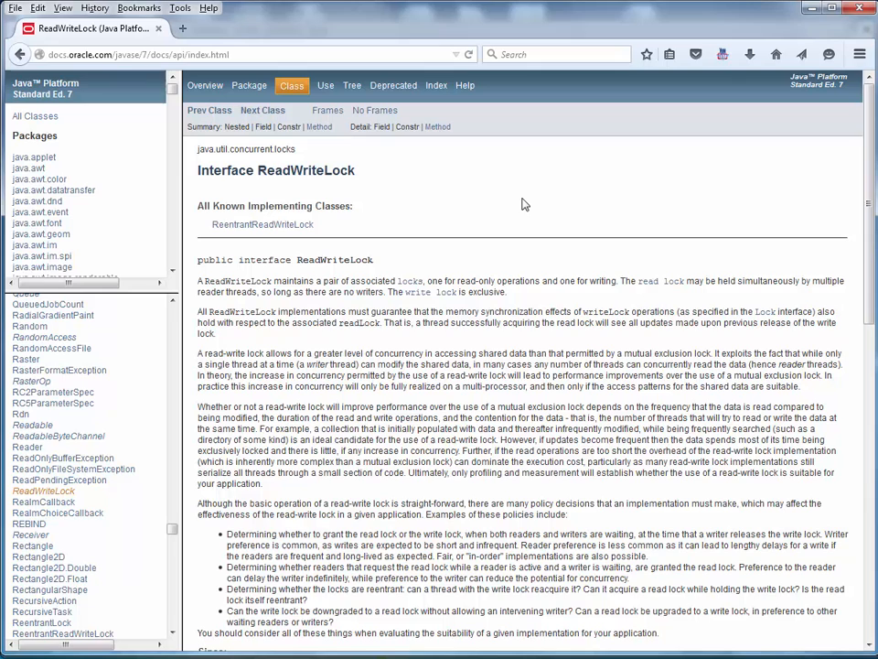
pyautogui.moveTo(131, 292)
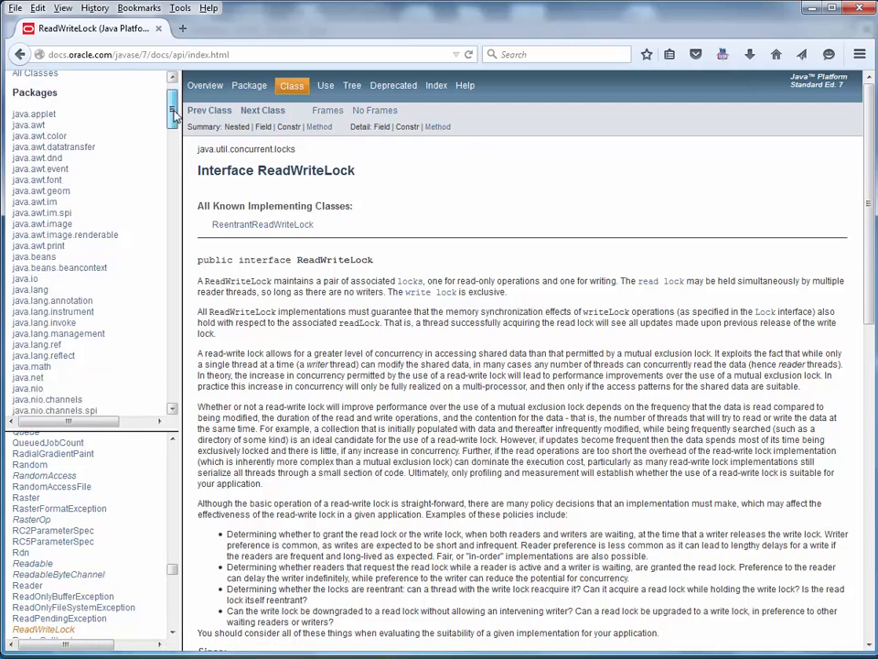
pyautogui.scroll(-3)
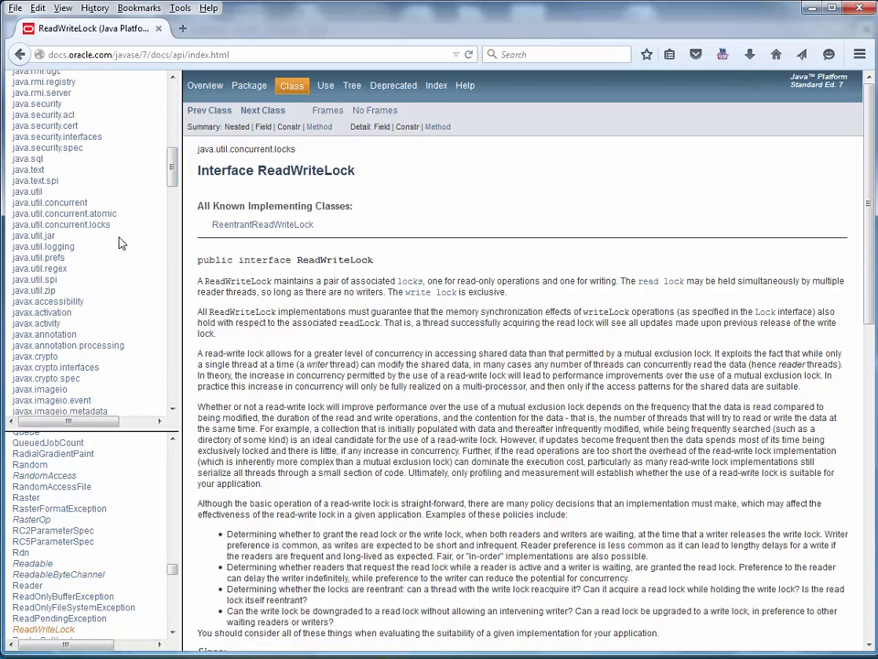
pyautogui.moveTo(28, 191)
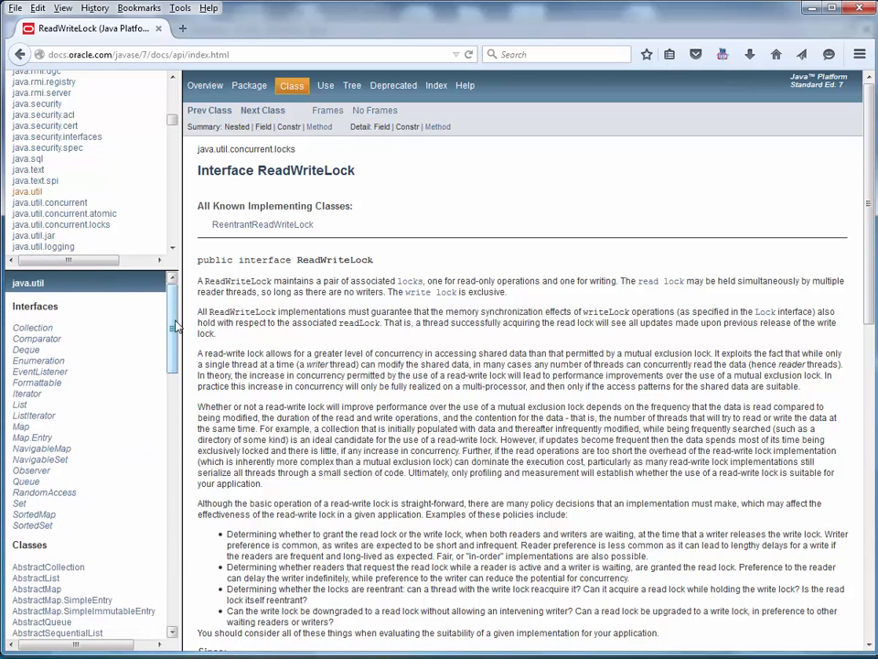
pyautogui.scroll(-3)
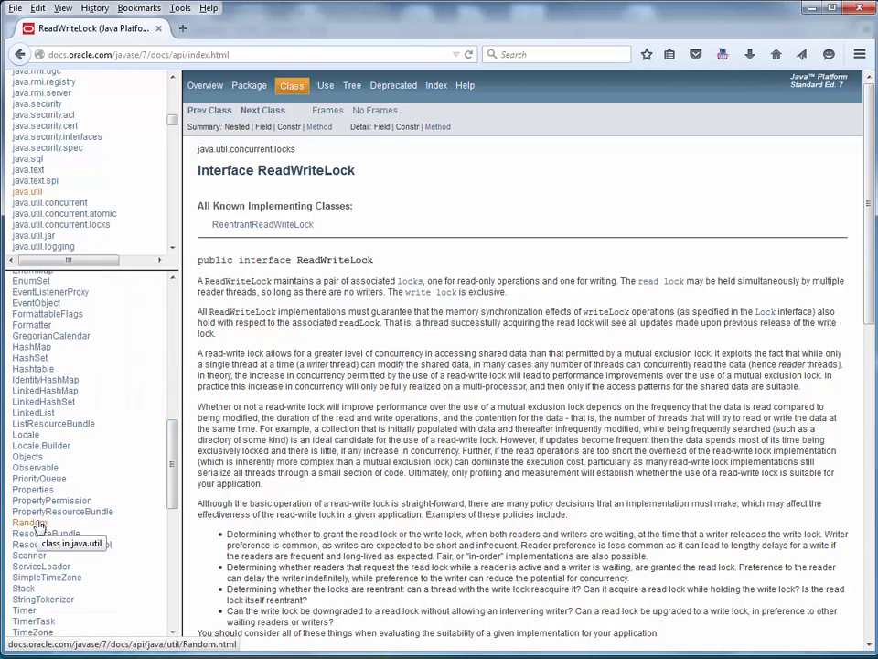
pyautogui.click(28, 522)
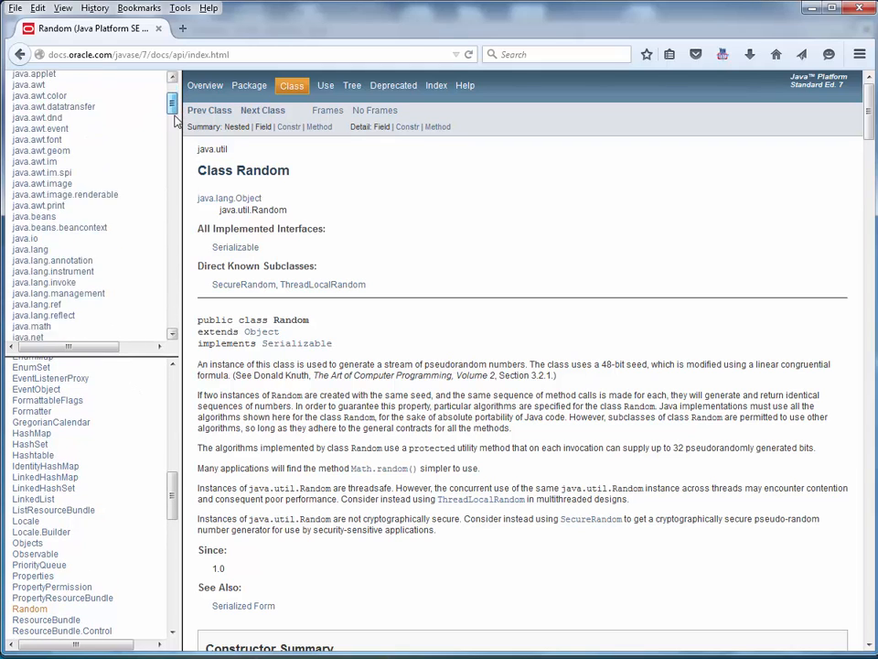
# Step: Scroll through the java.util class list and open the Scanner class documentation
pyautogui.scroll(-3)
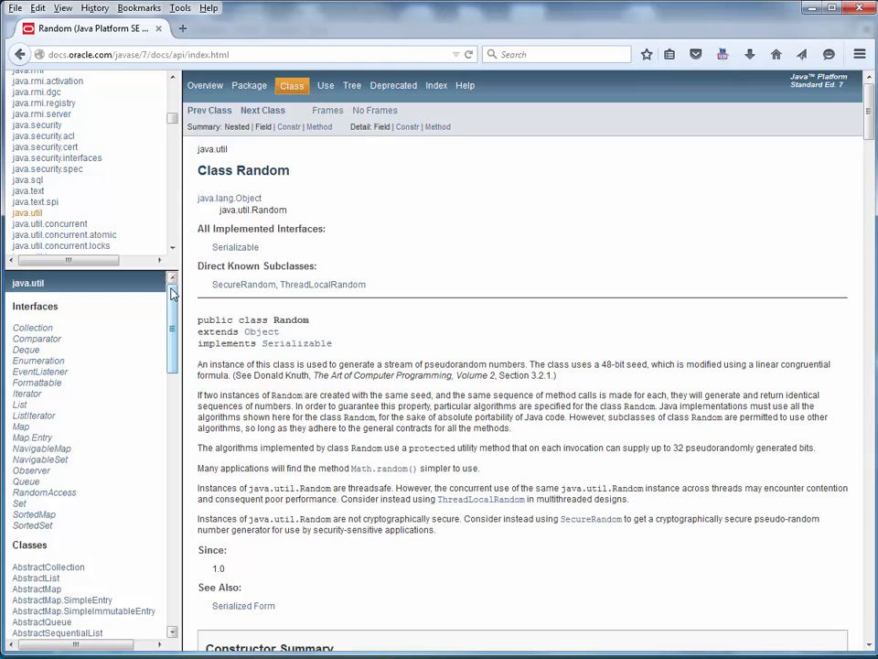
pyautogui.scroll(-3)
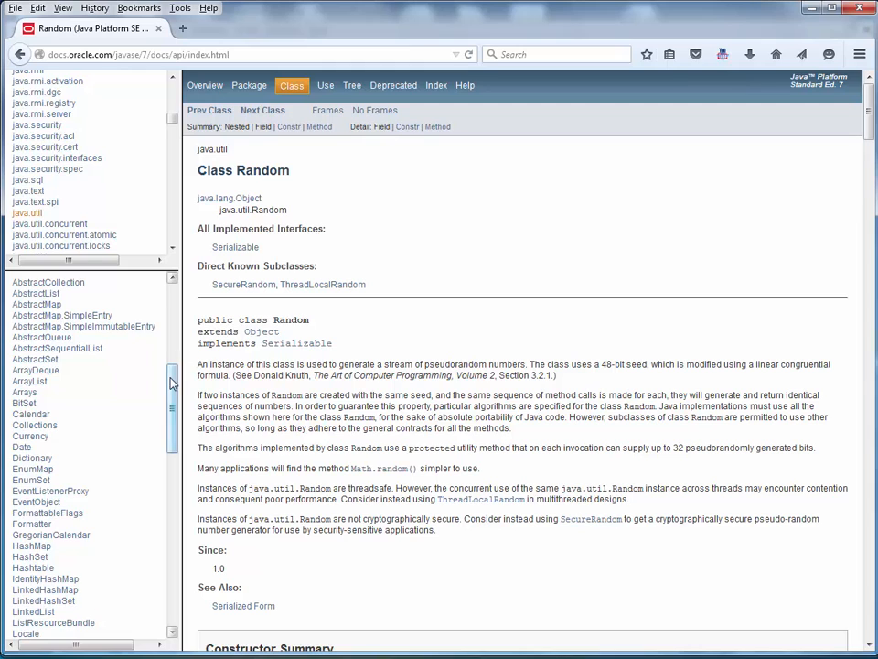
pyautogui.scroll(-3)
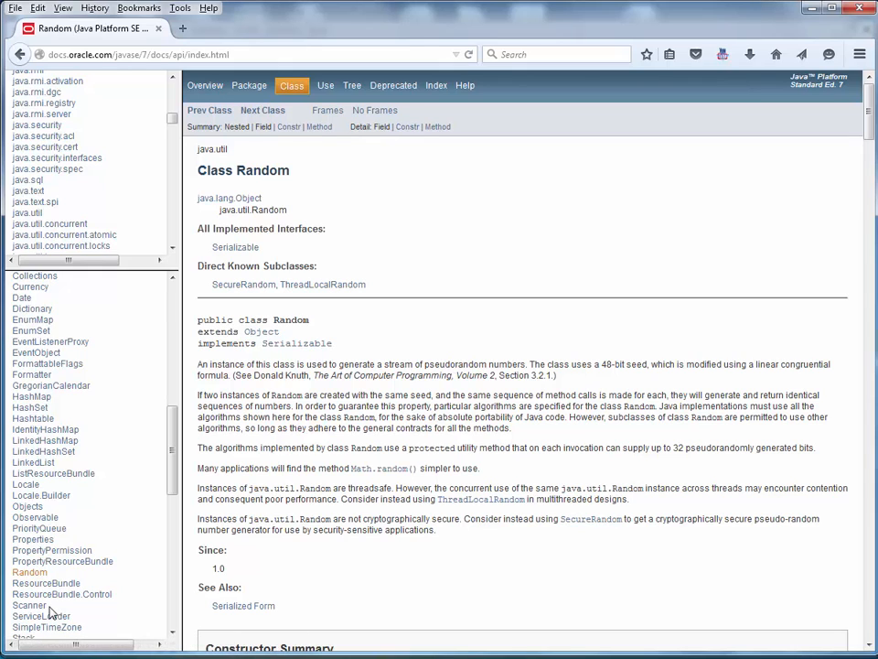
pyautogui.click(29, 605)
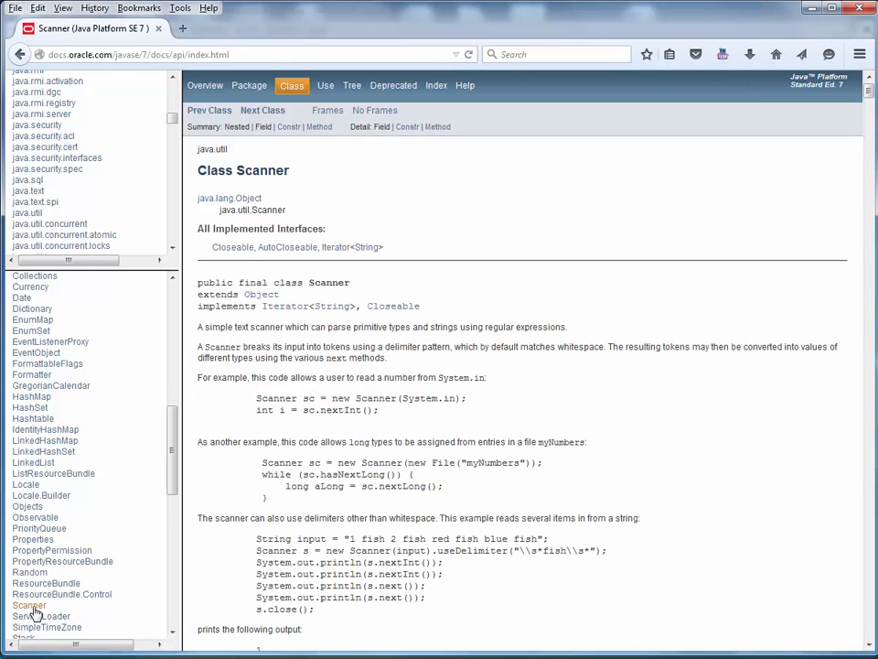
pyautogui.moveTo(378, 336)
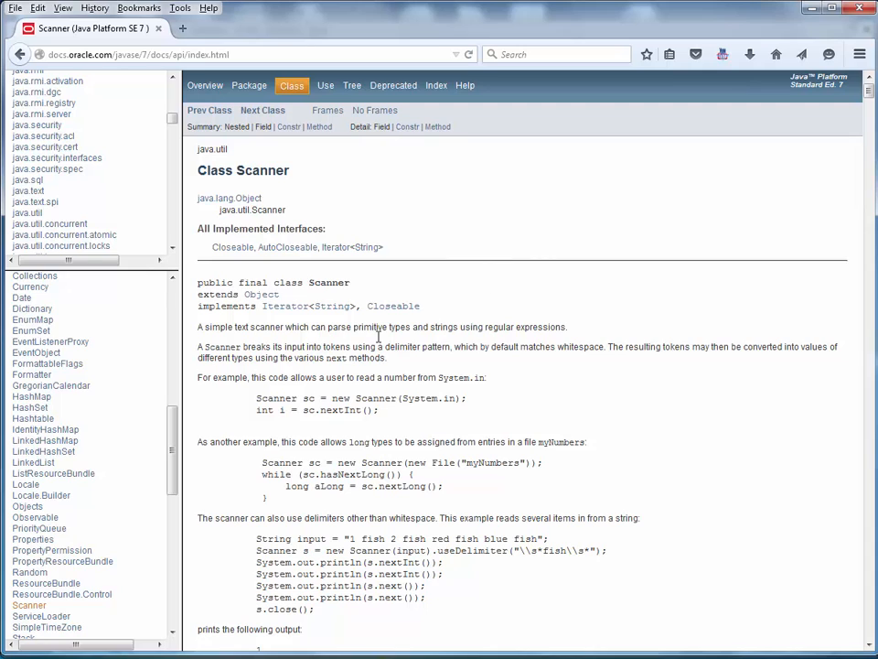
# Step: List the java.lang package's classes and open the String class documentation
pyautogui.scroll(-3)
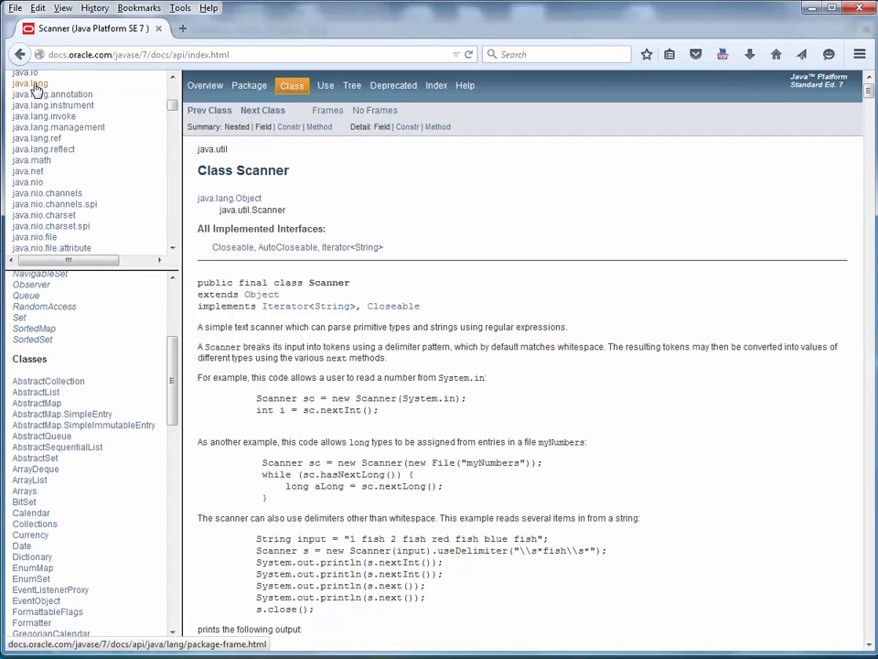
pyautogui.click(28, 82)
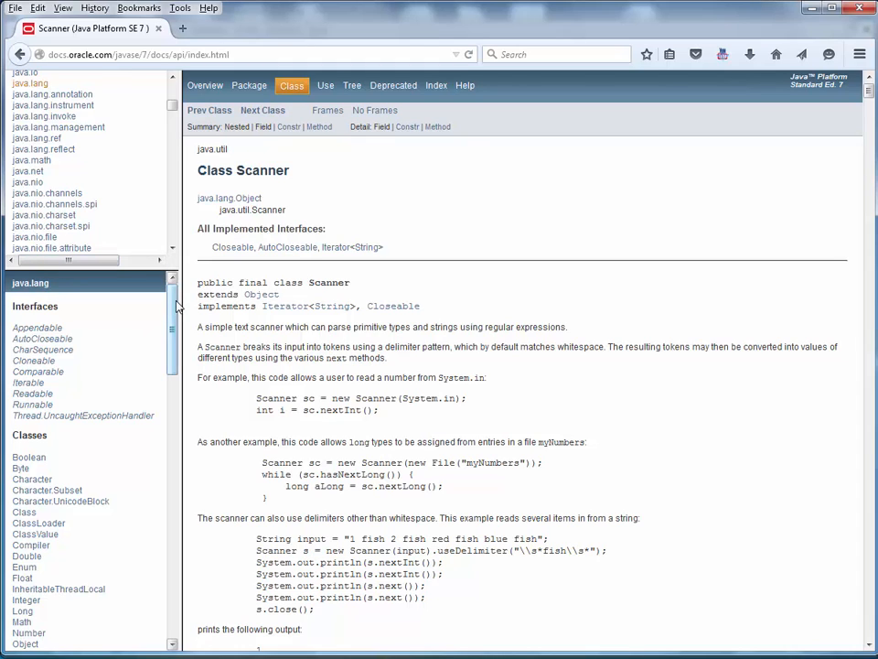
pyautogui.scroll(-3)
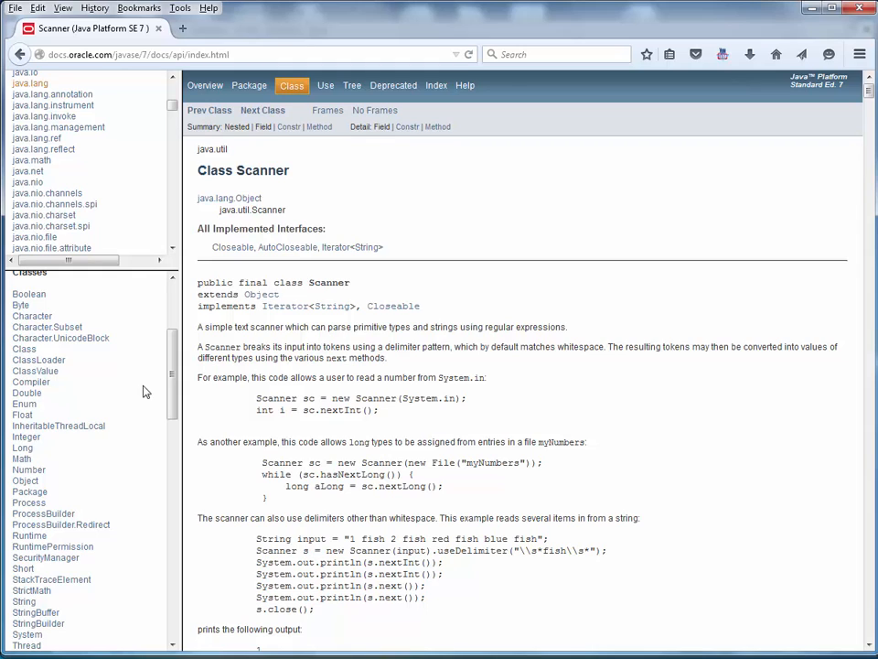
pyautogui.moveTo(24, 601)
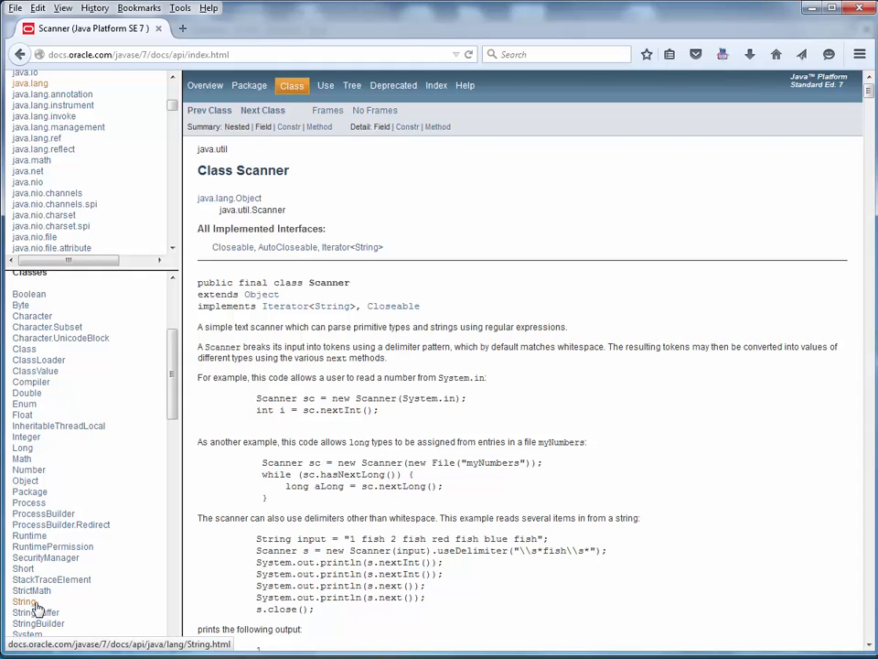
pyautogui.click(23, 601)
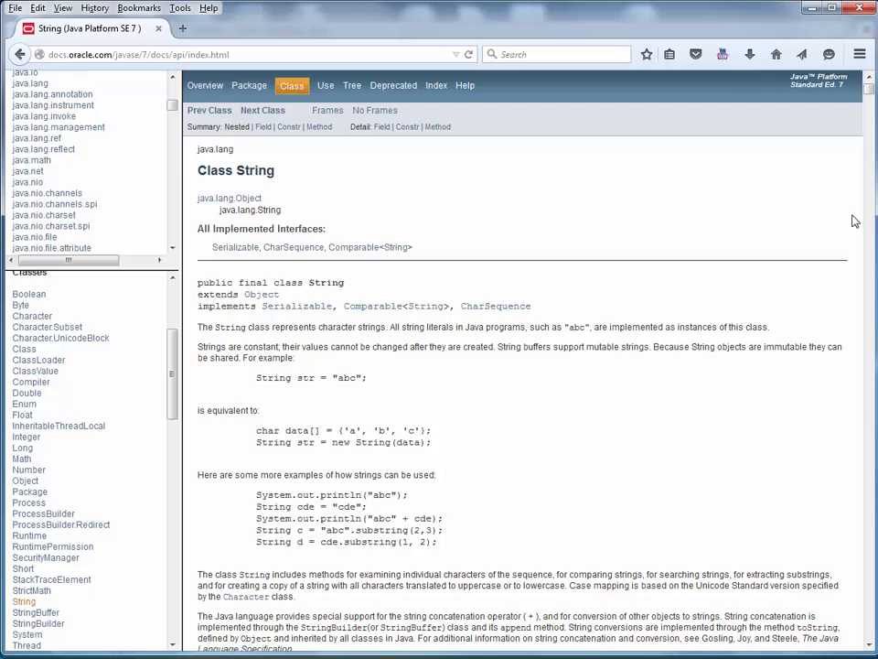
pyautogui.scroll(-3)
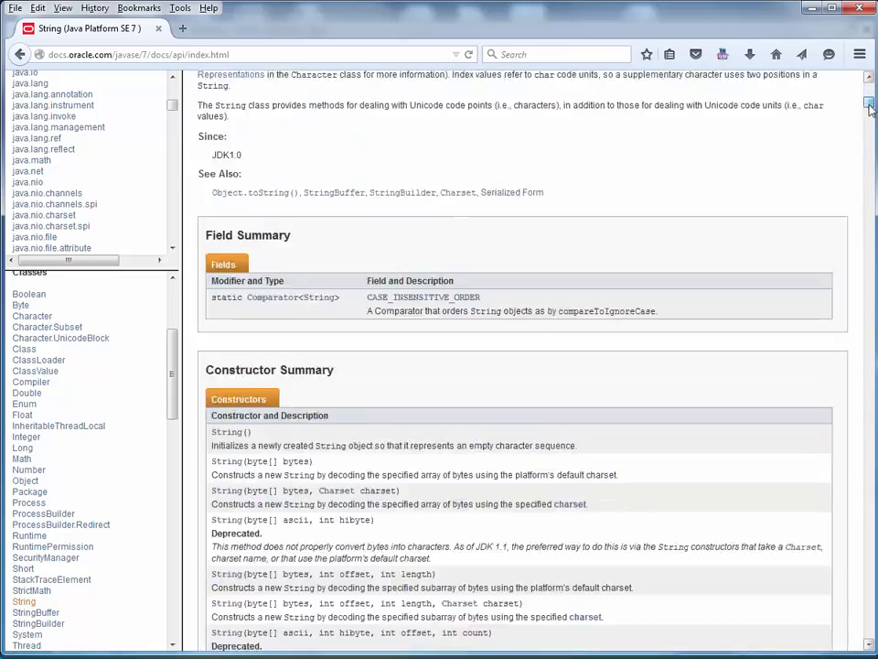
pyautogui.scroll(-3)
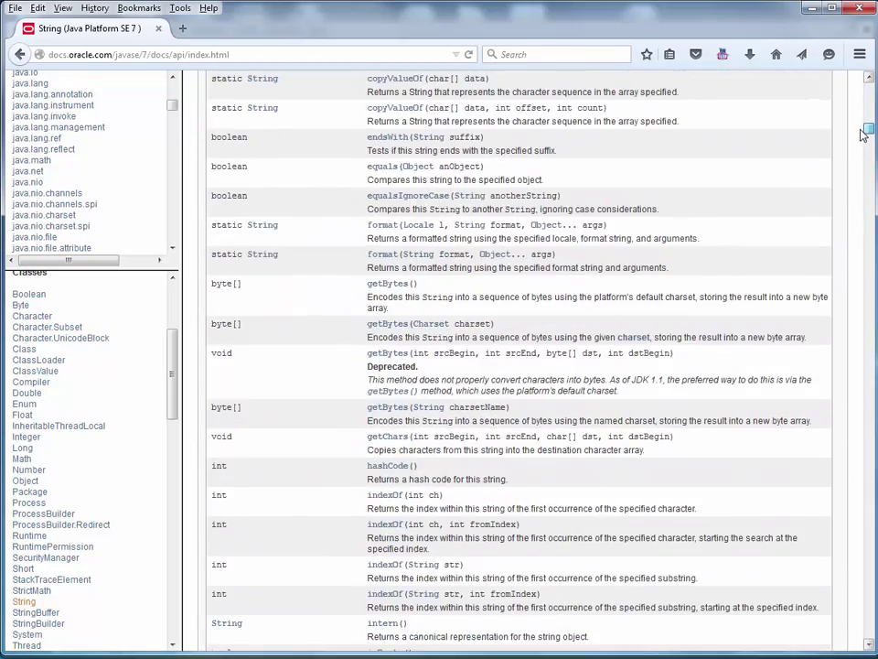
pyautogui.scroll(3)
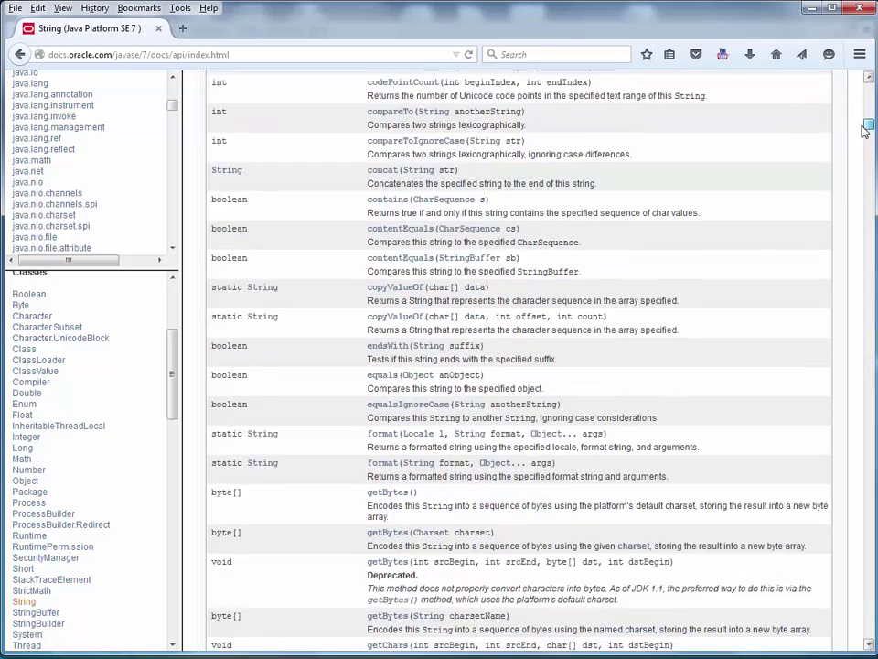
pyautogui.scroll(-3)
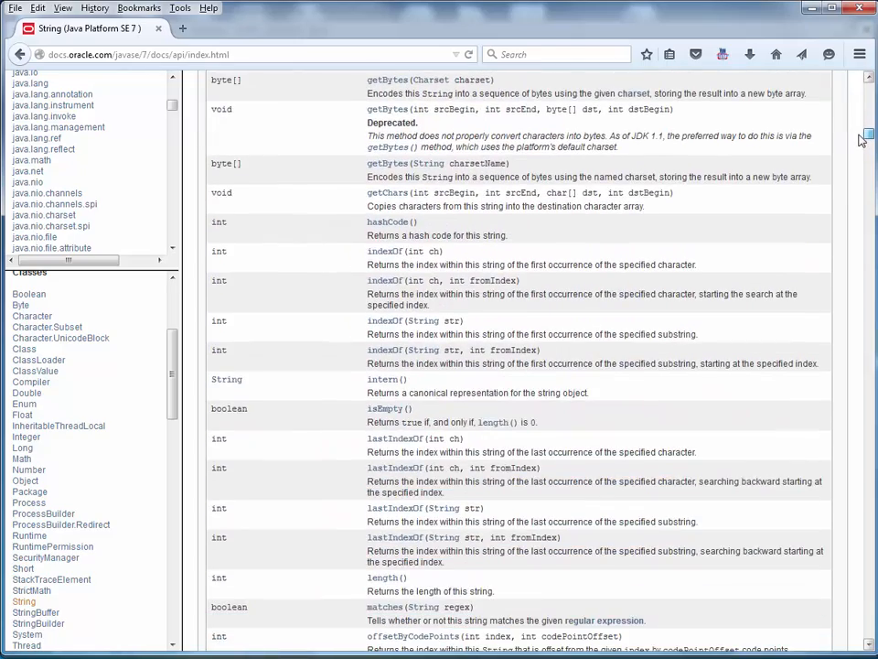
pyautogui.scroll(-3)
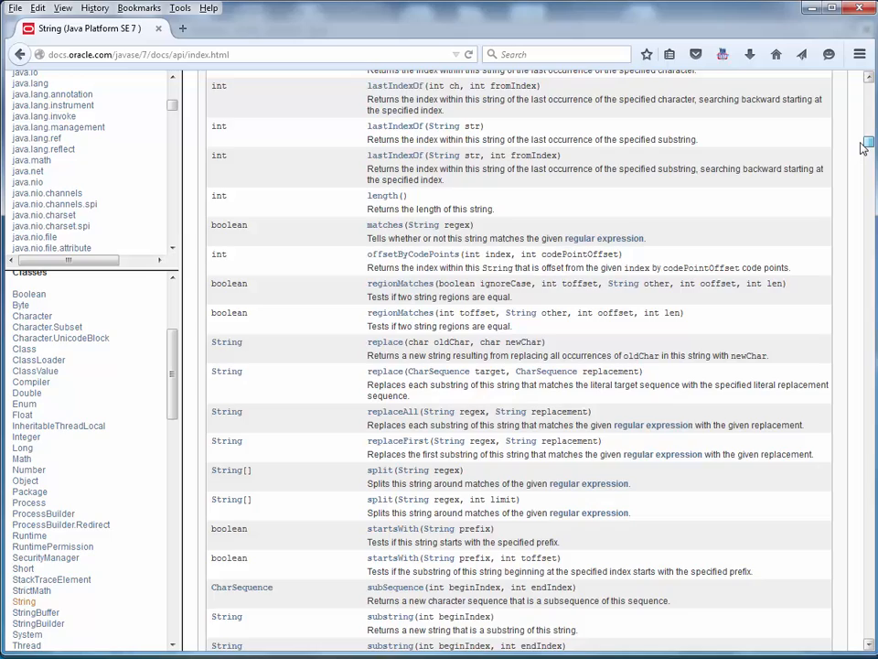
pyautogui.scroll(3)
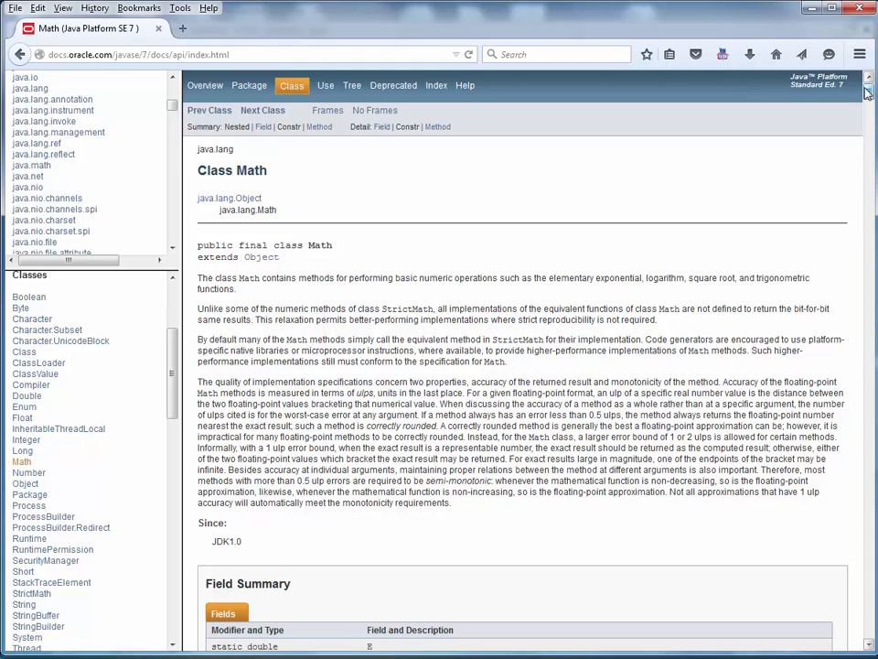
# Step: Scroll the Math method summary past pow, random, round, sqrt and toRadians to ulp
pyautogui.scroll(-3)
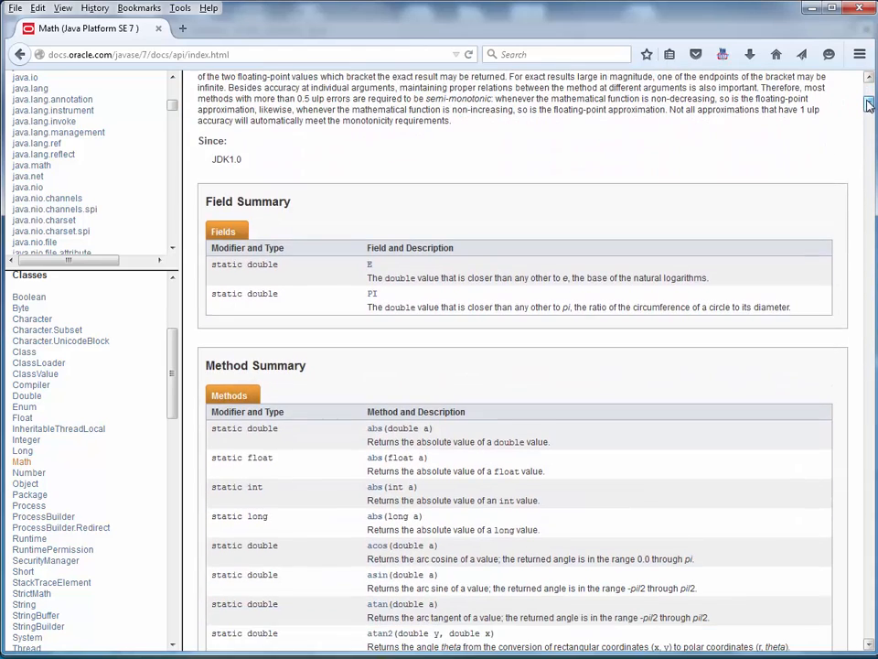
pyautogui.scroll(-3)
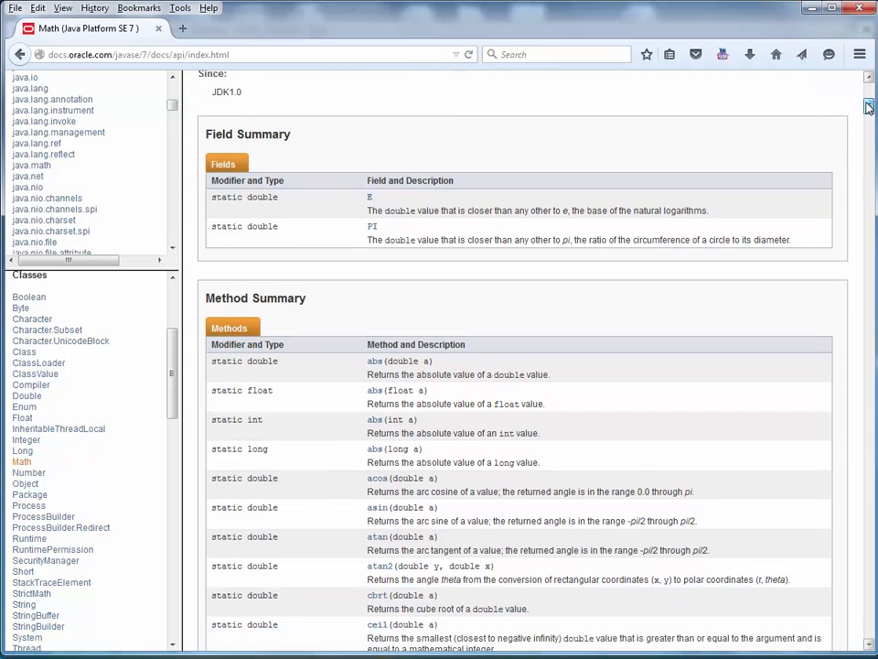
pyautogui.scroll(-3)
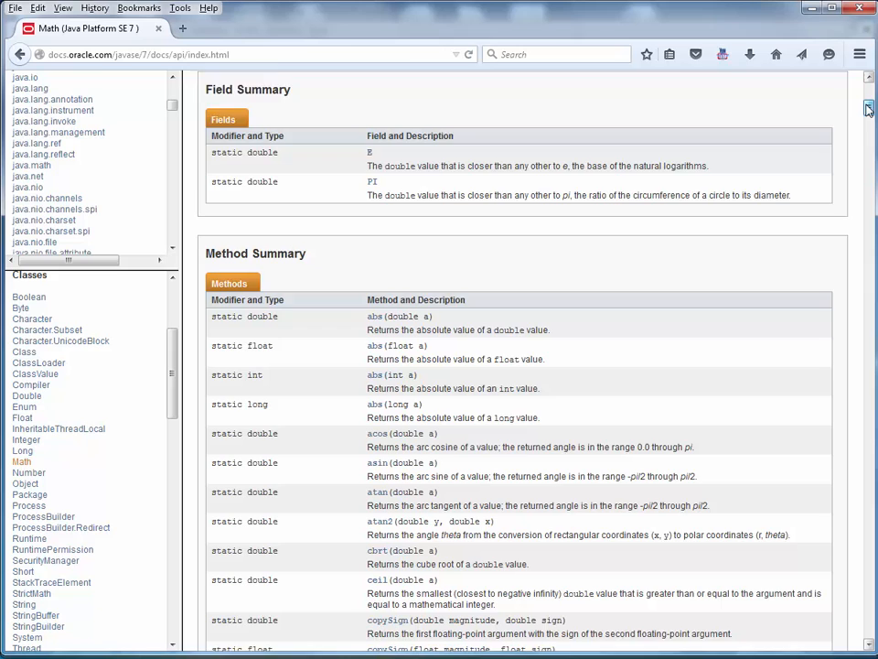
pyautogui.scroll(-3)
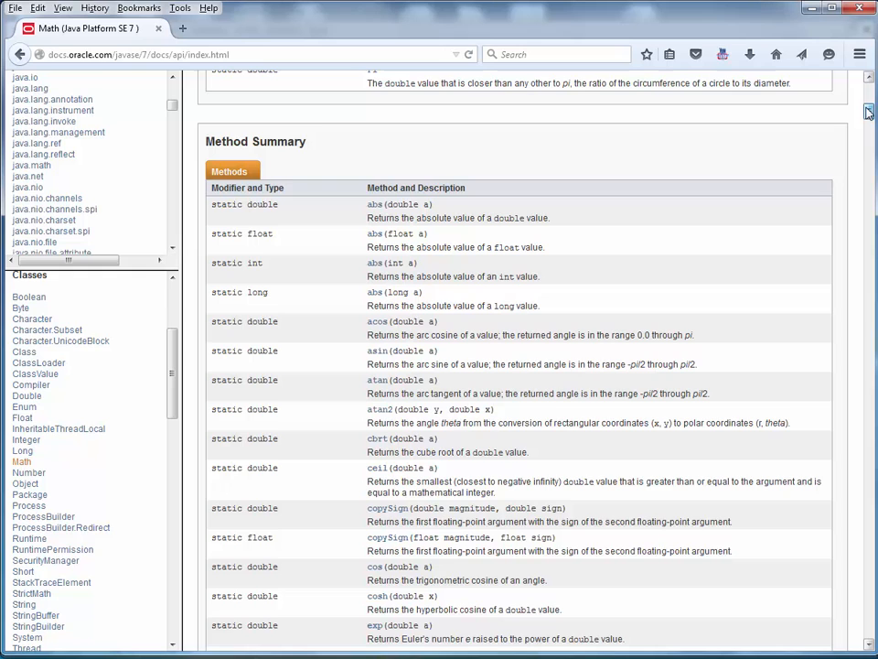
pyautogui.scroll(-3)
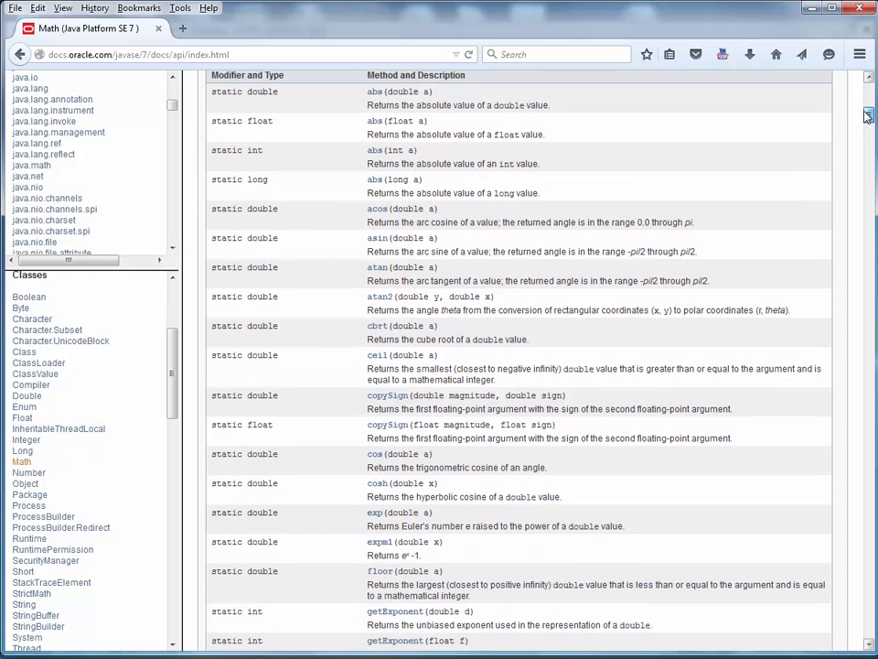
pyautogui.scroll(-3)
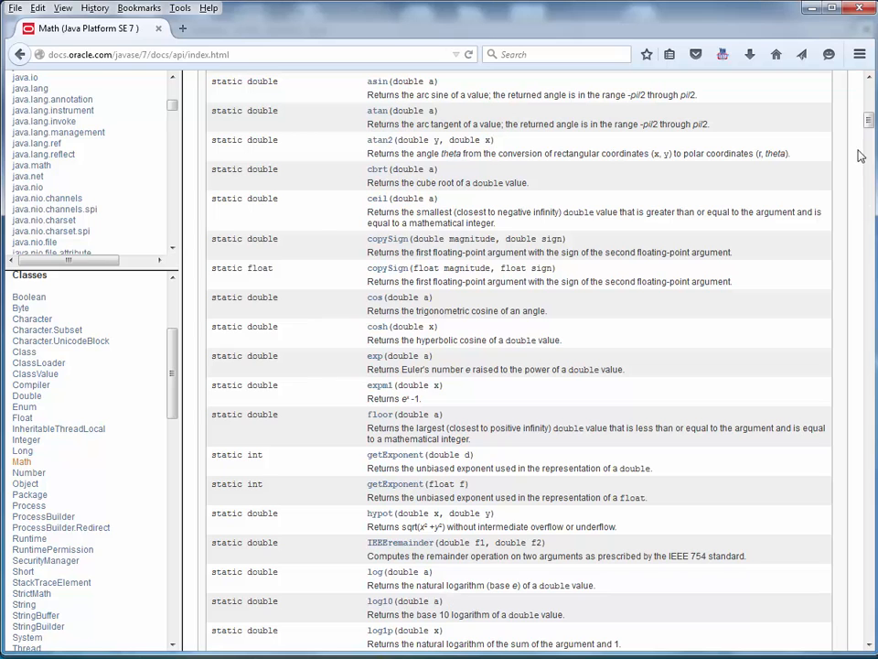
pyautogui.scroll(-3)
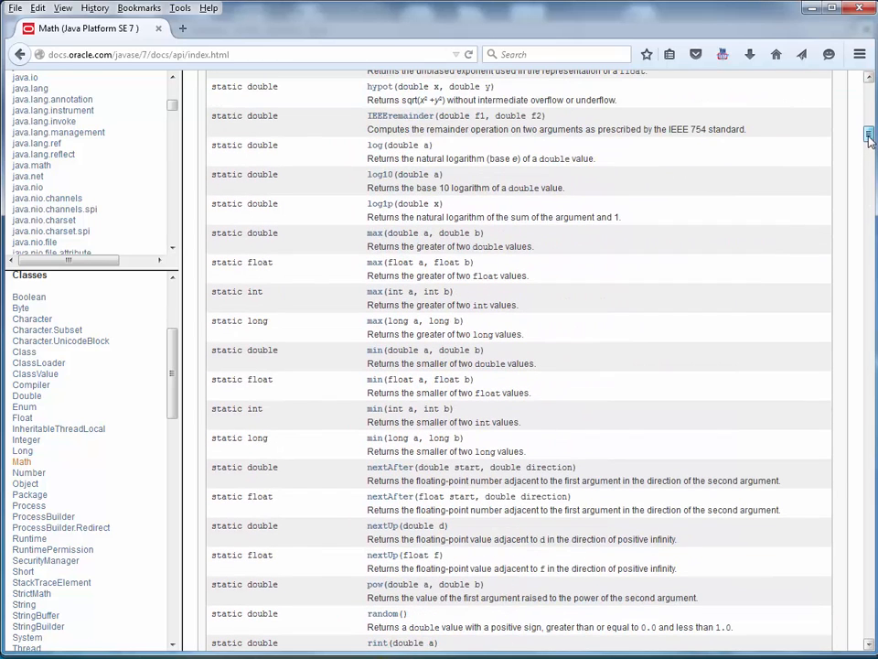
pyautogui.moveTo(831, 212)
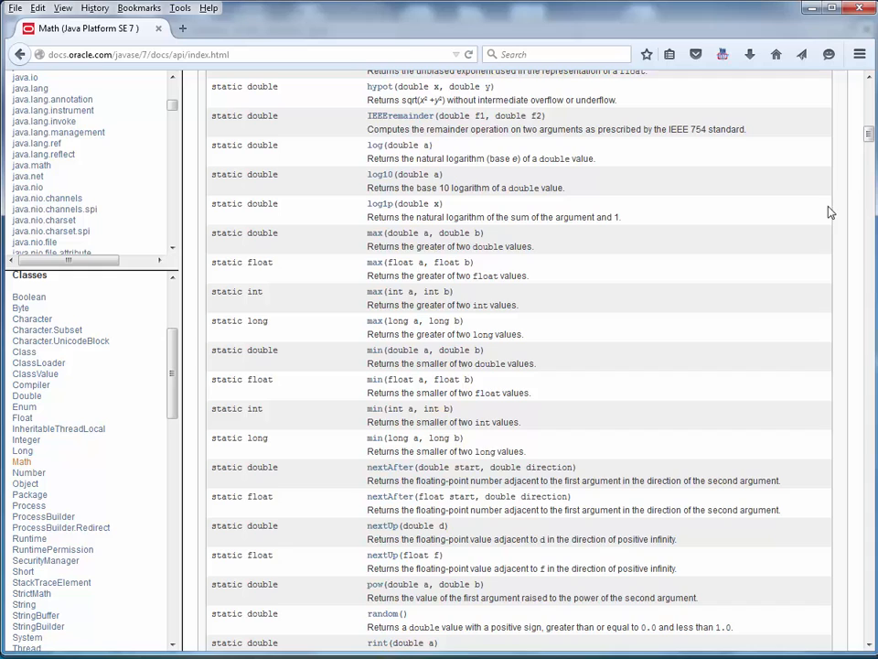
pyautogui.scroll(-3)
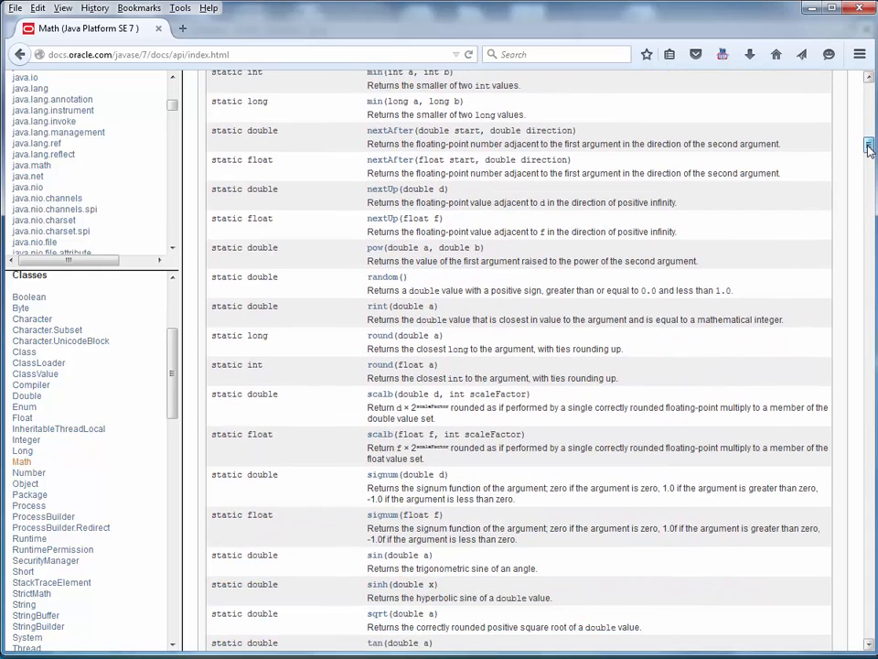
pyautogui.scroll(-3)
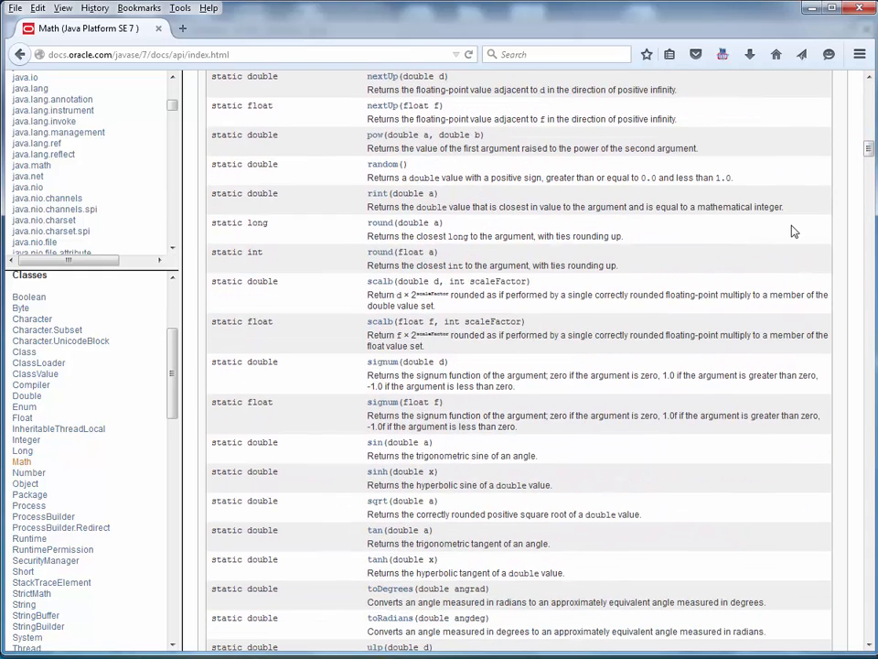
pyautogui.moveTo(620, 320)
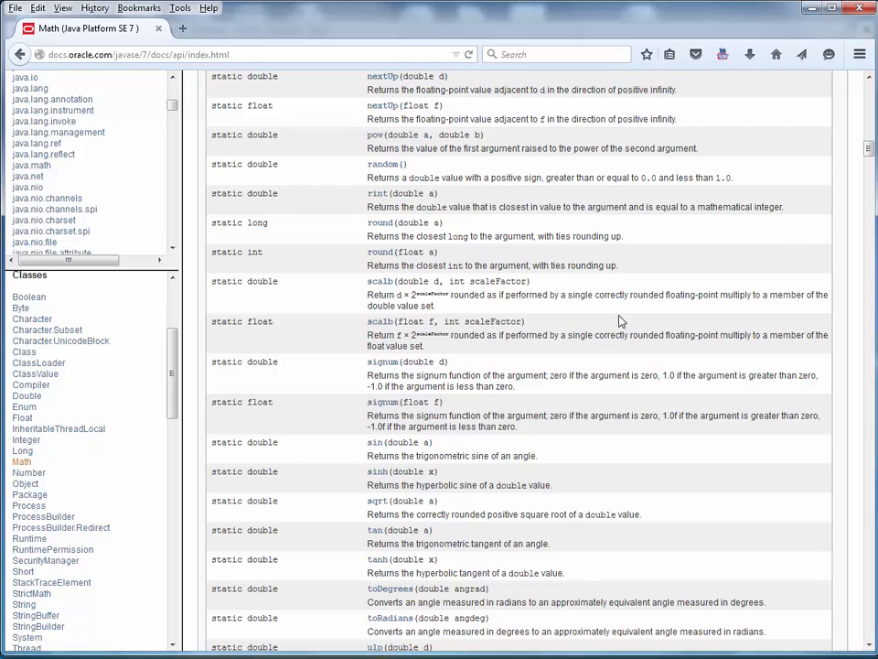
pyautogui.moveTo(585, 309)
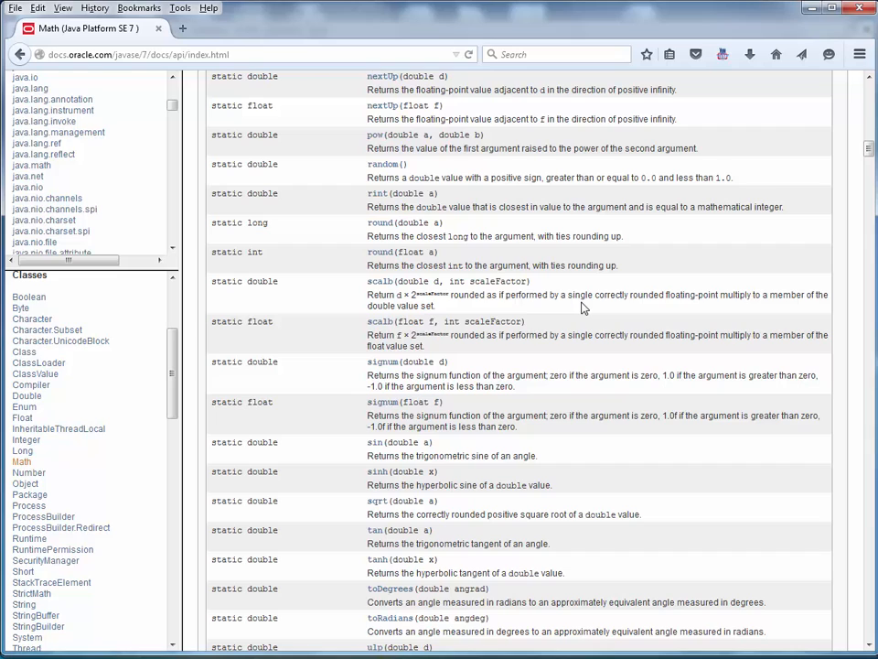
pyautogui.moveTo(224, 251)
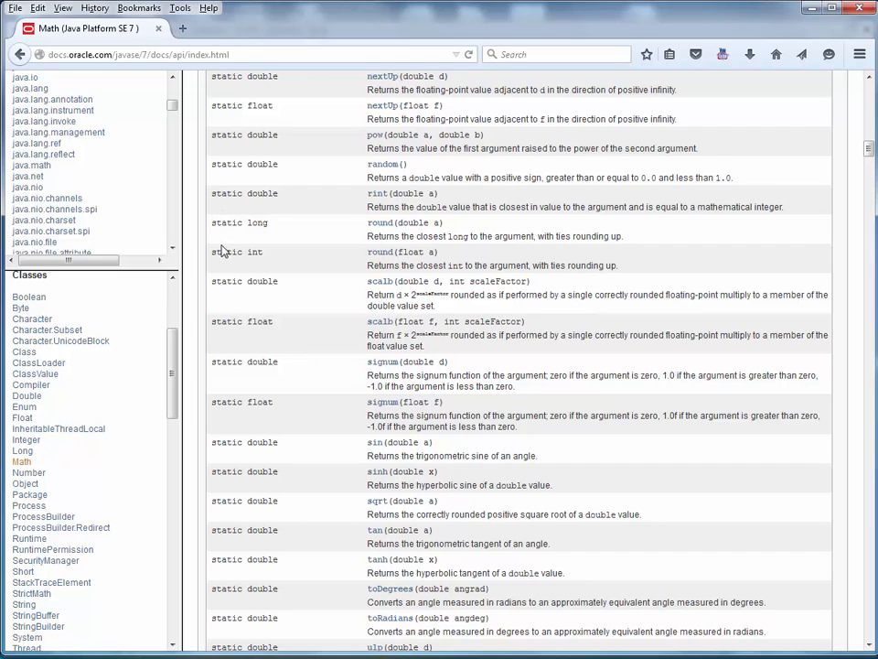
pyautogui.moveTo(244, 457)
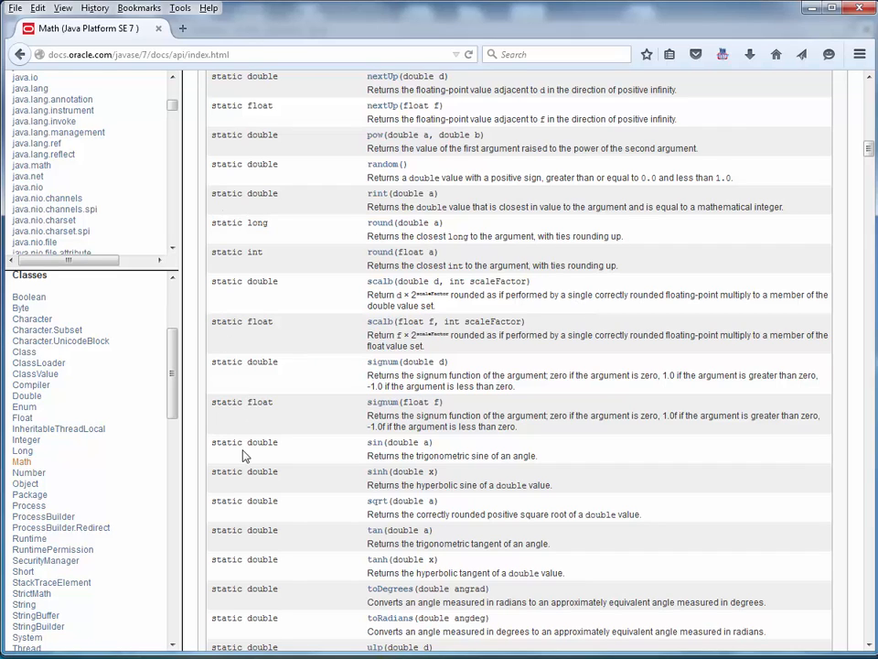
pyautogui.moveTo(260, 429)
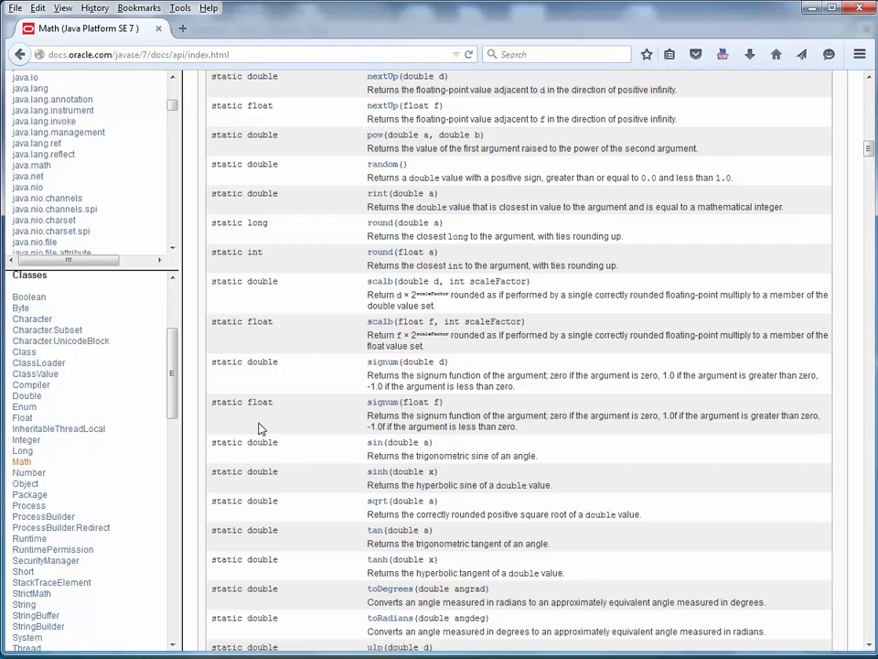
pyautogui.moveTo(261, 286)
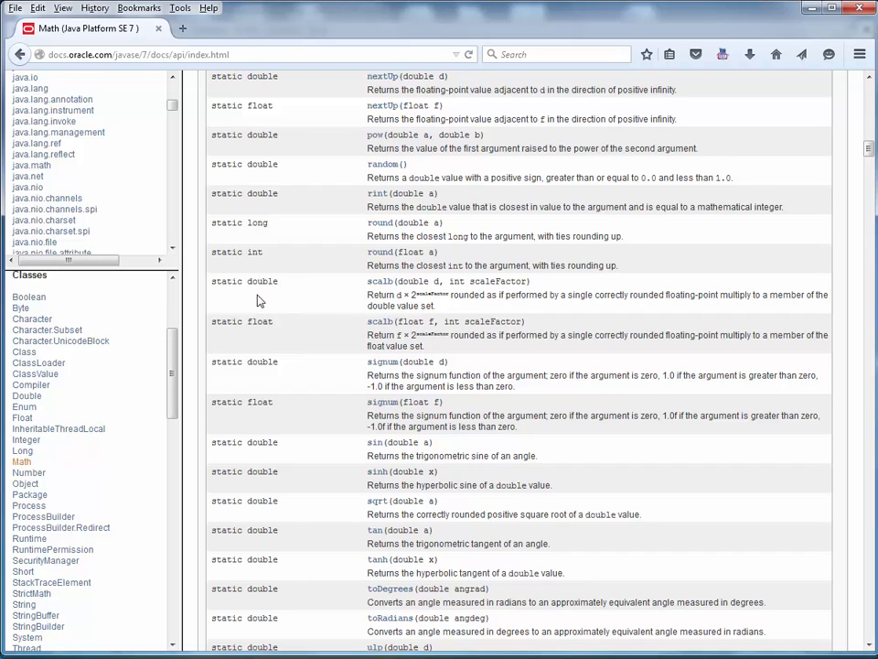
pyautogui.moveTo(386, 294)
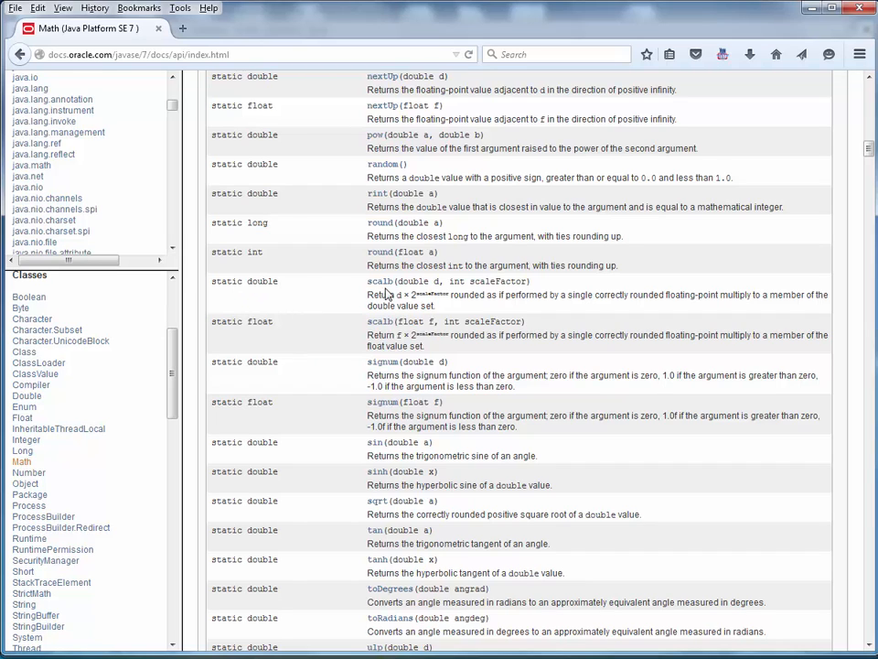
pyautogui.moveTo(226, 282)
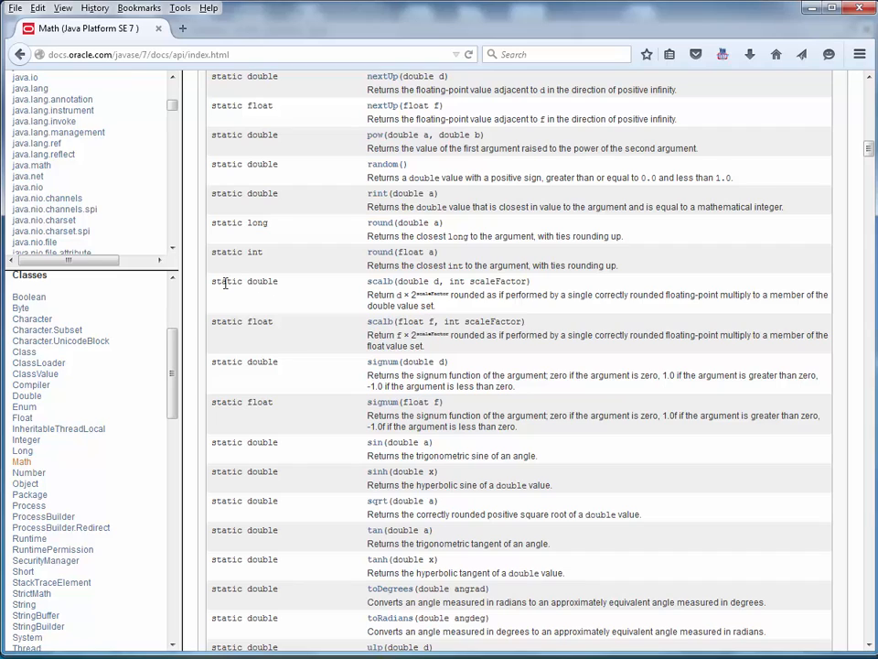
pyautogui.moveTo(348, 284)
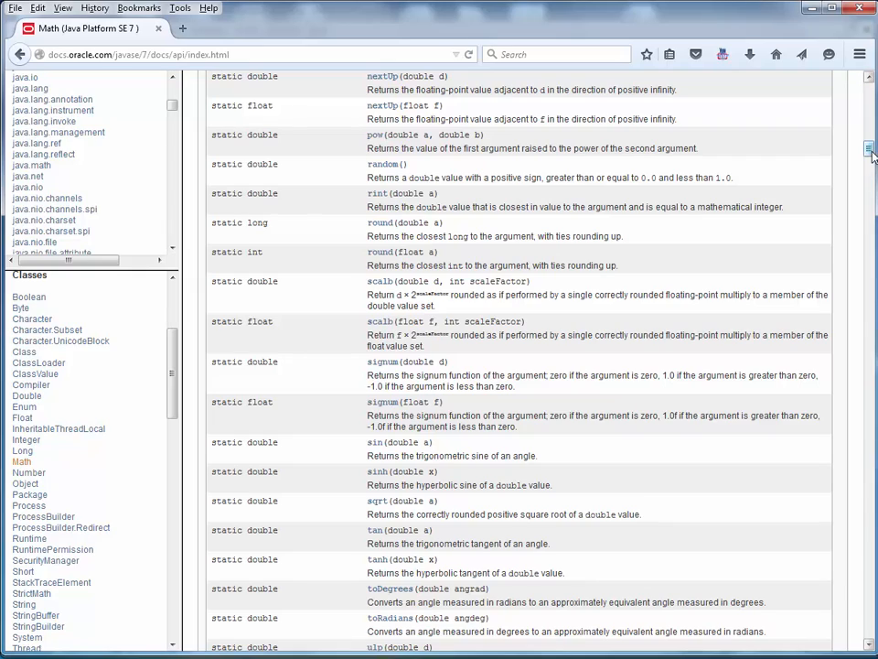
# Step: Scroll the Math page back up to the Field Summary with E, PI and abs
pyautogui.scroll(3)
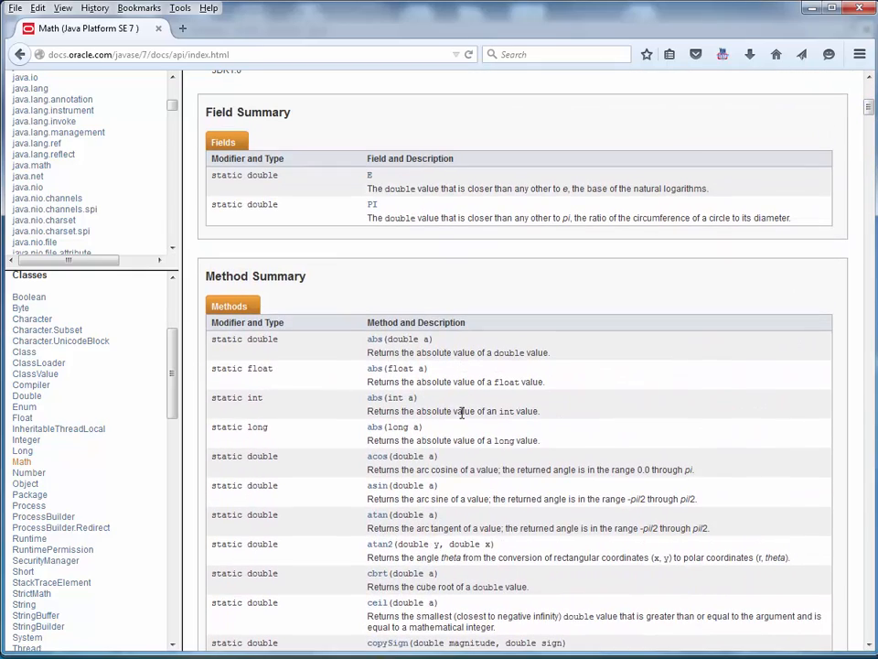
pyautogui.moveTo(462, 410)
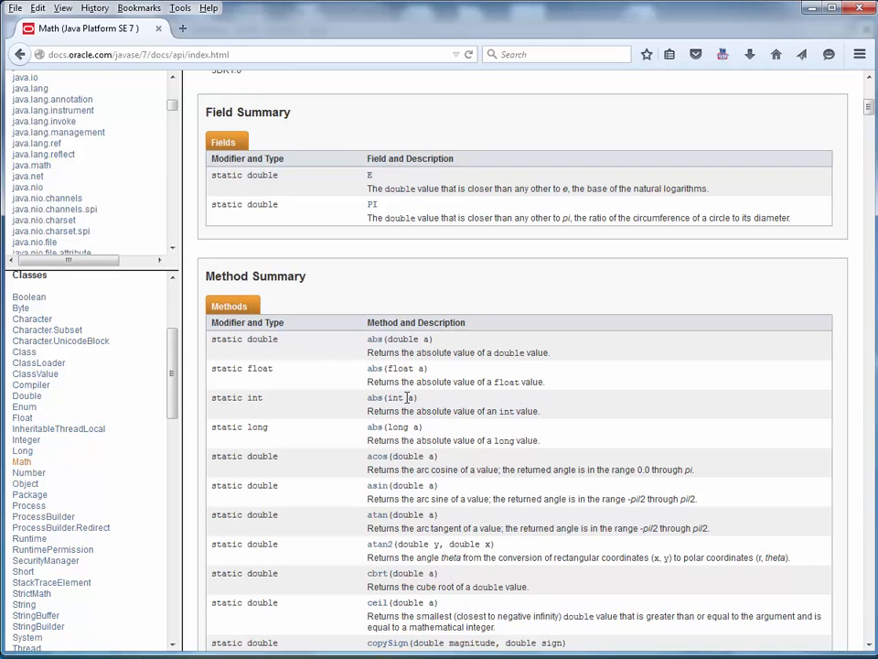
pyautogui.moveTo(422, 380)
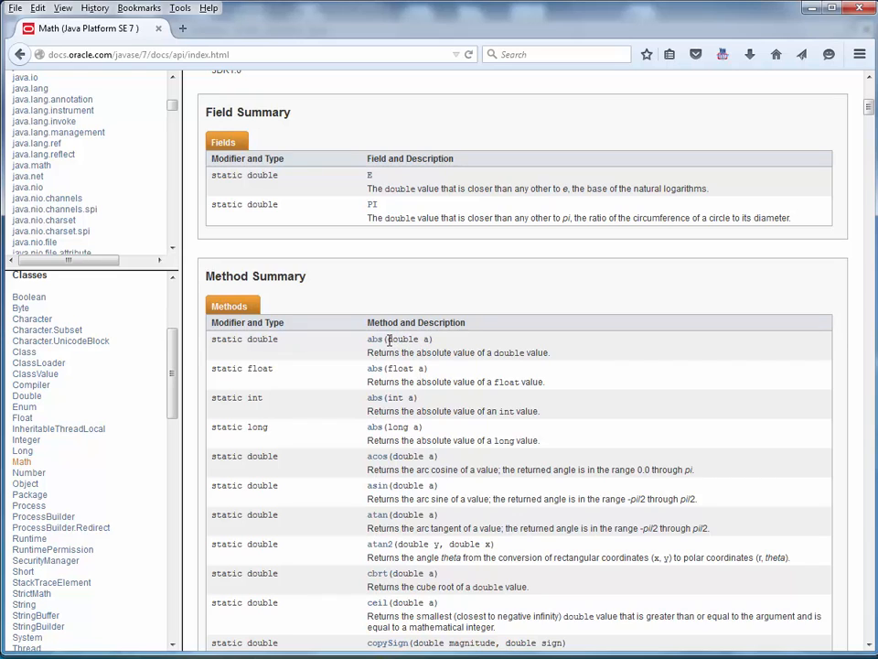
pyautogui.moveTo(430, 348)
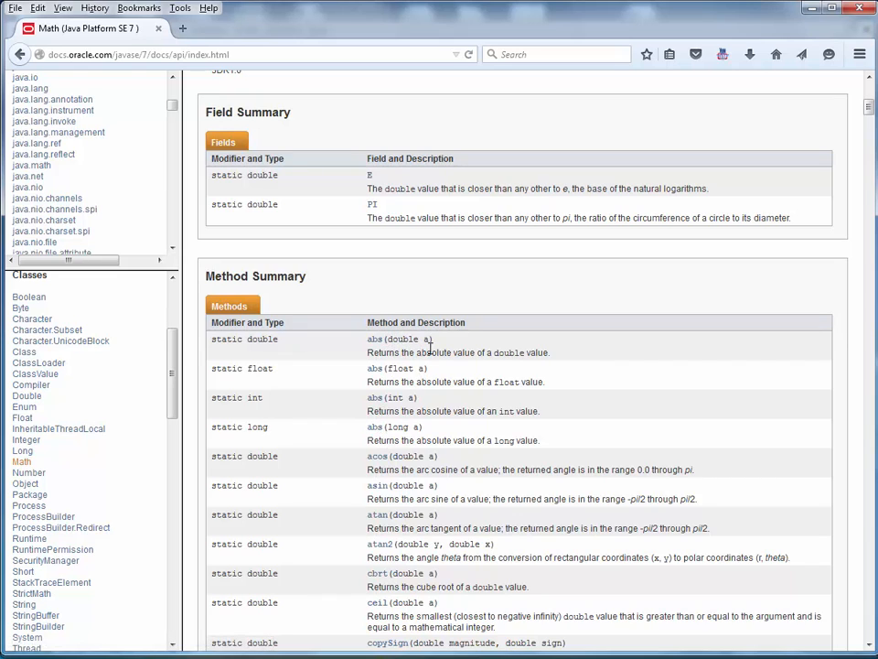
pyautogui.moveTo(407, 394)
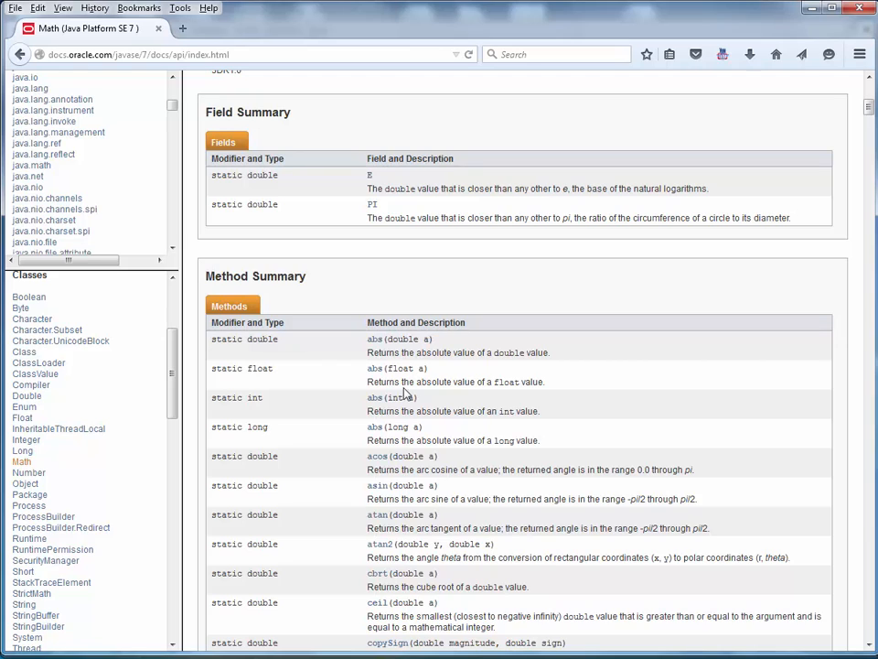
pyautogui.moveTo(286, 447)
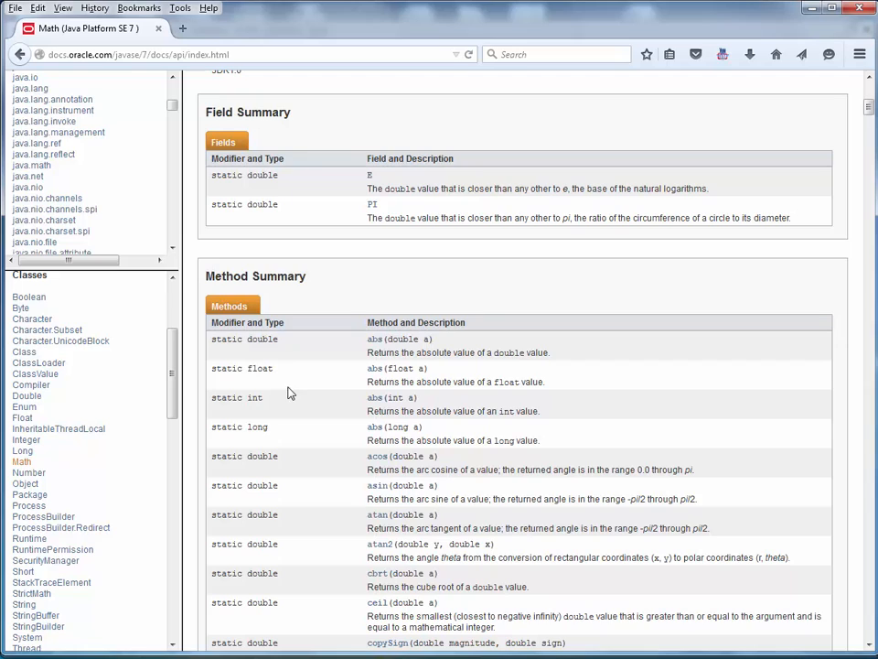
pyautogui.moveTo(290, 350)
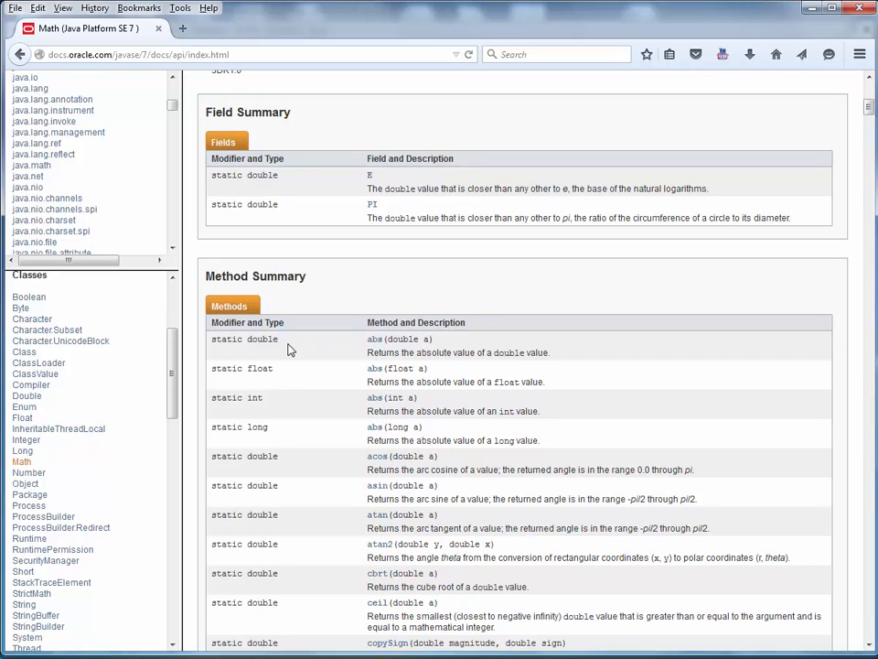
pyautogui.moveTo(311, 357)
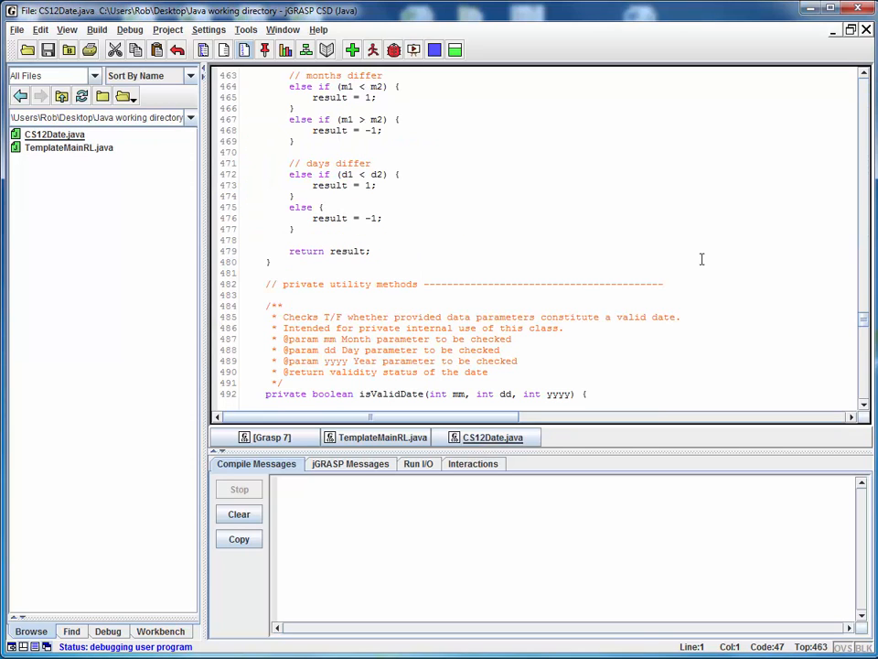
# Step: Scroll CS12Date.java from its header comment down to the constructors' documentation comments
pyautogui.scroll(3)
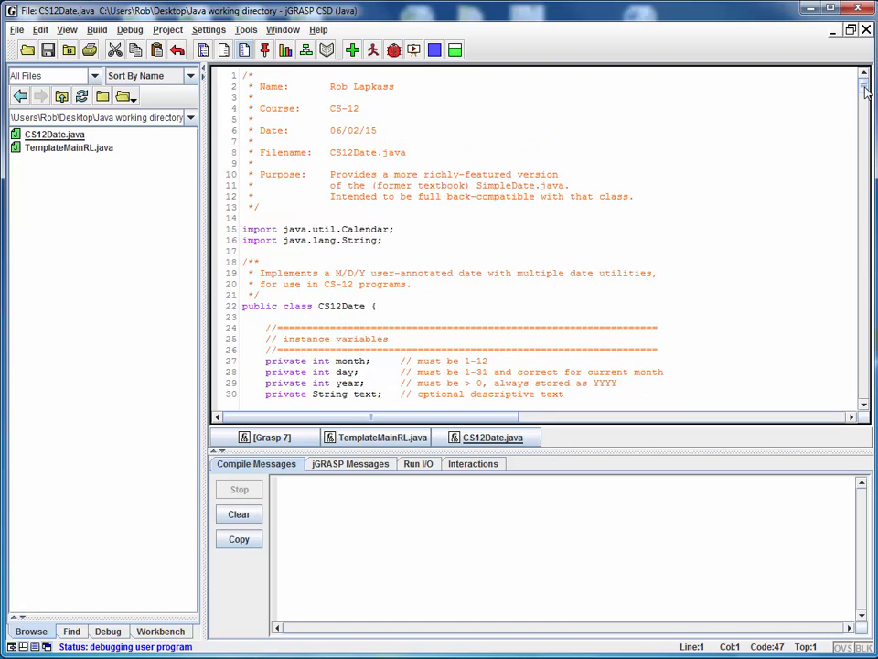
pyautogui.scroll(-3)
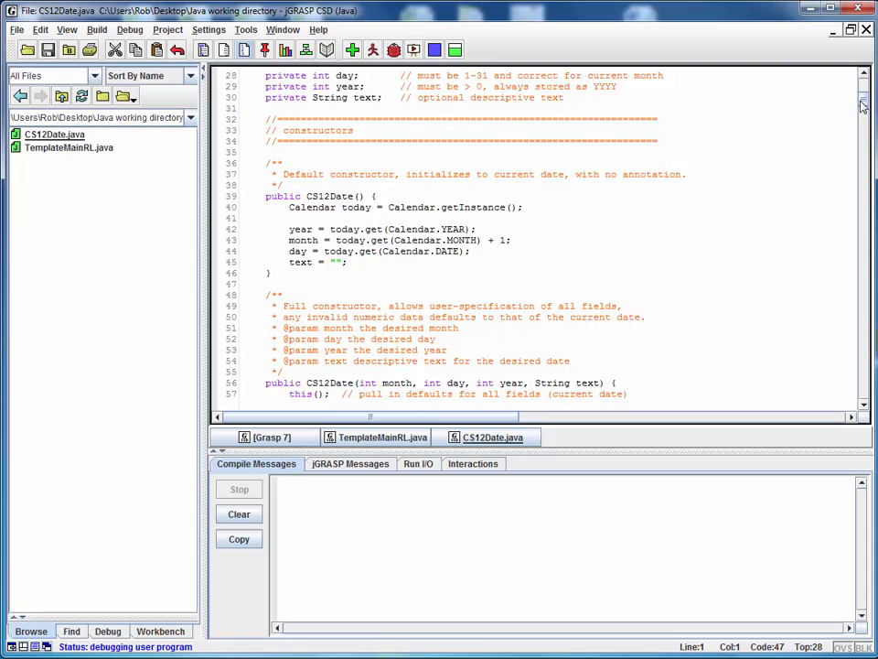
pyautogui.scroll(-3)
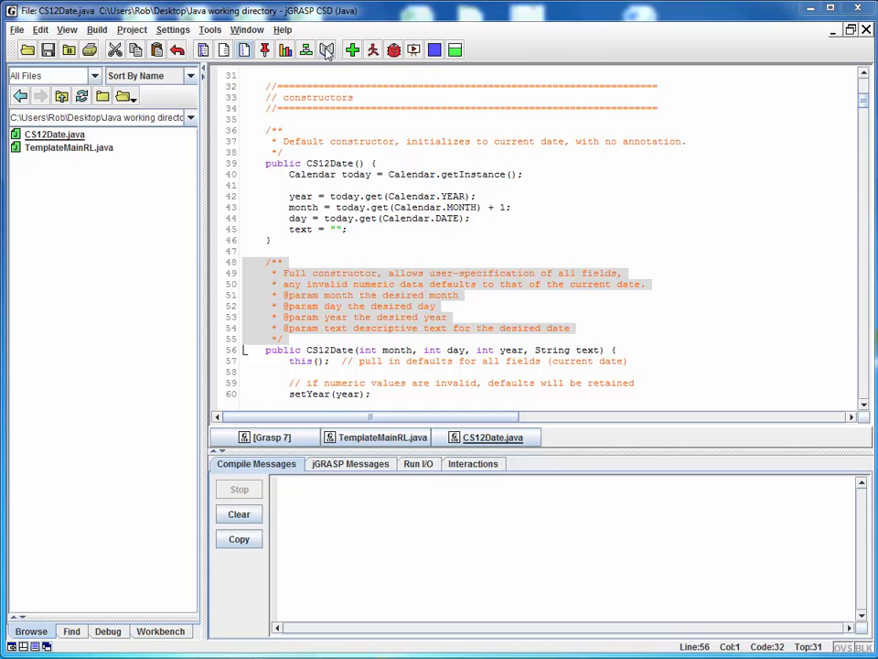
# Step: Generate the CS12Date Javadoc and scroll its Firefox page down to the Method Summary
pyautogui.click(327, 50)
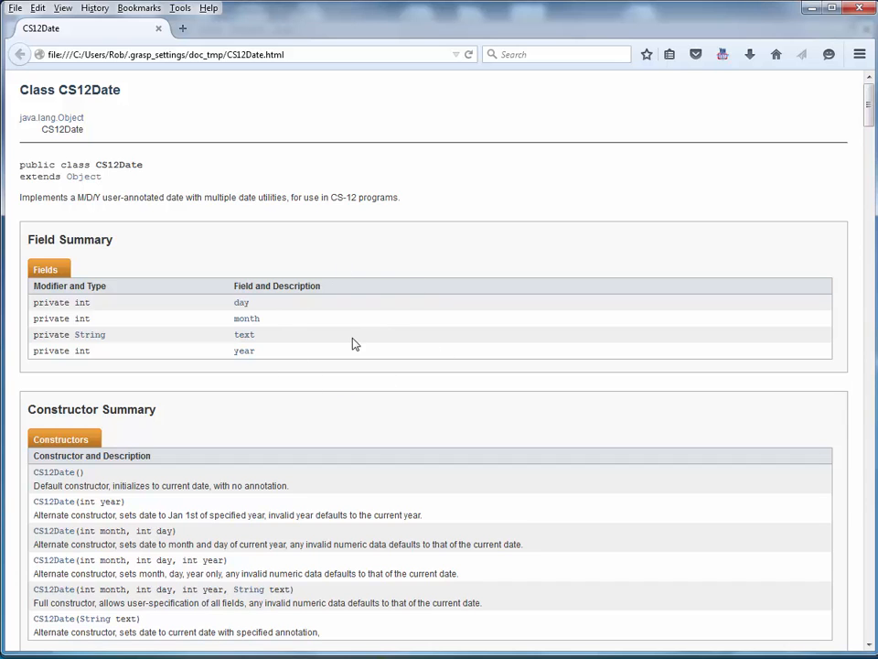
pyautogui.scroll(-3)
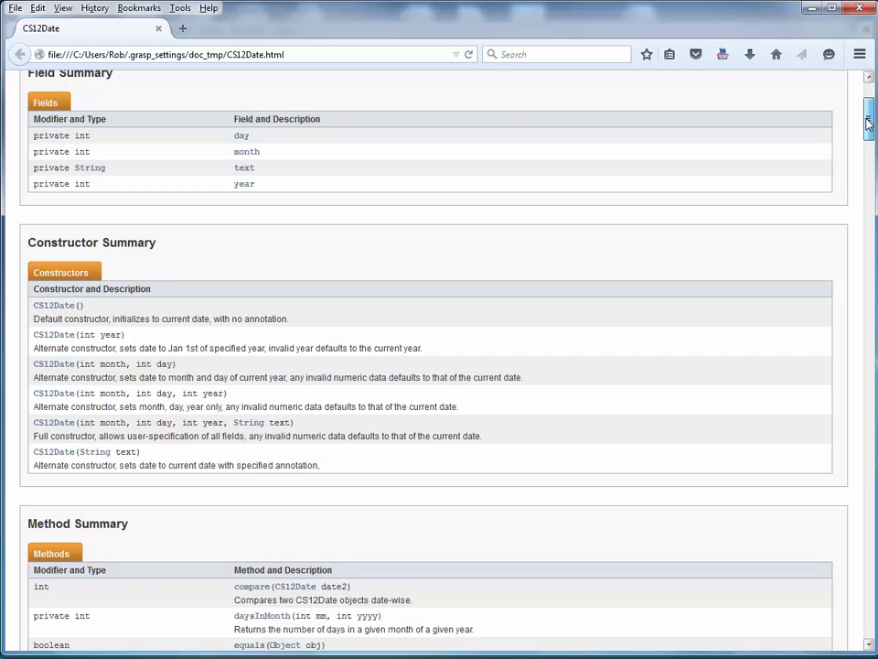
pyautogui.scroll(-3)
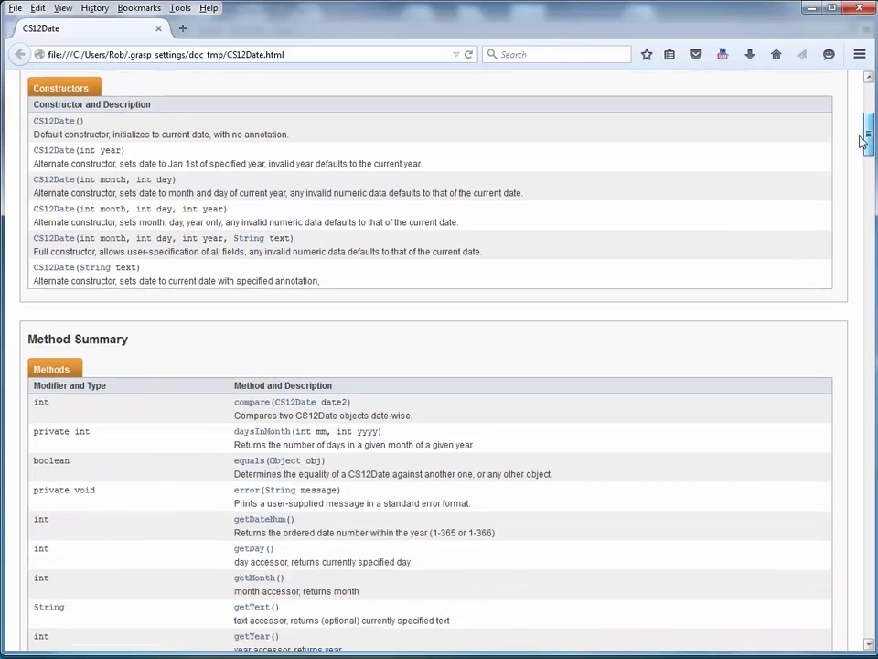
pyautogui.scroll(-3)
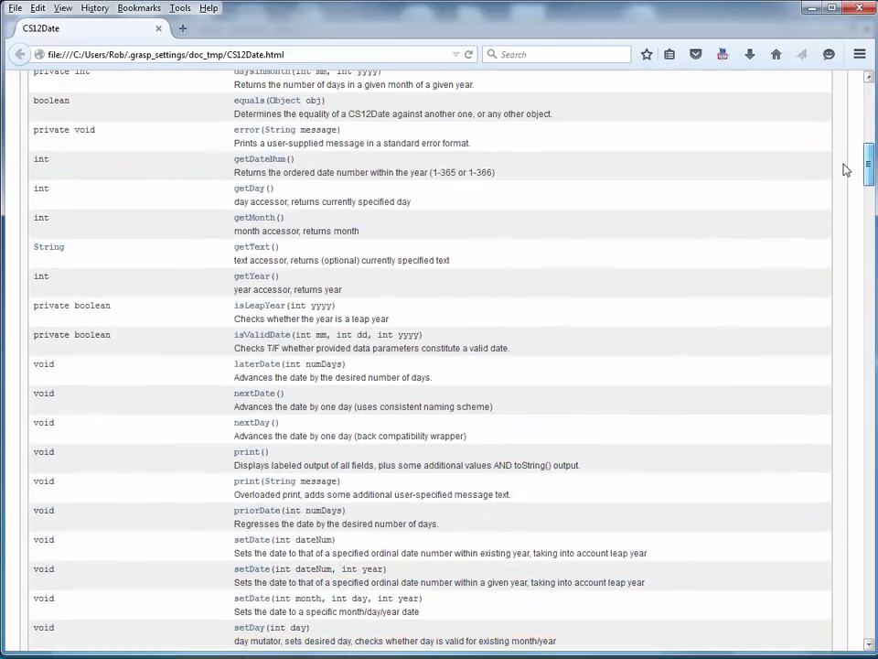
pyautogui.scroll(3)
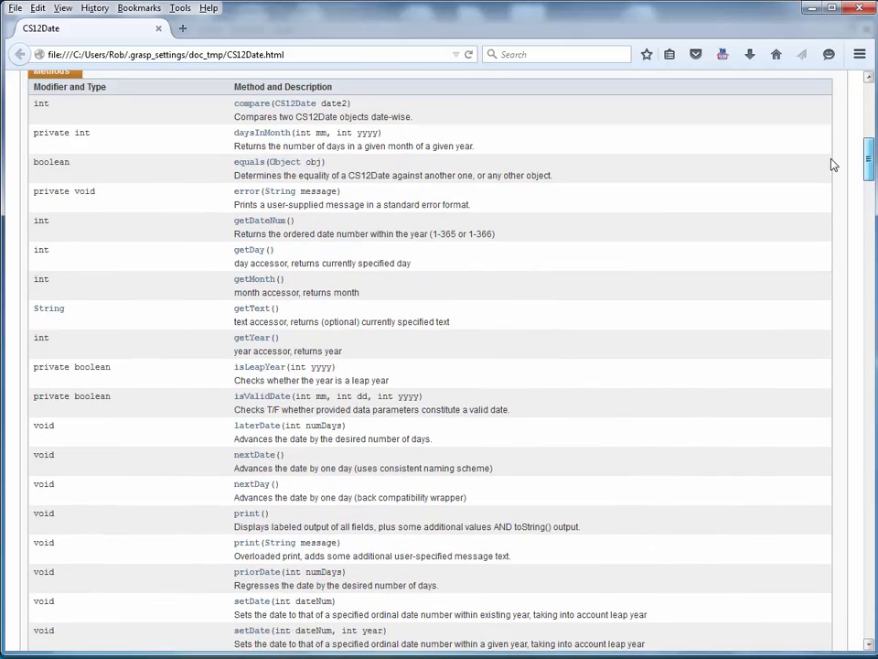
# Step: Jump to getDay's detailed documentation, then scroll back up to the Method Summary table
pyautogui.click(253, 249)
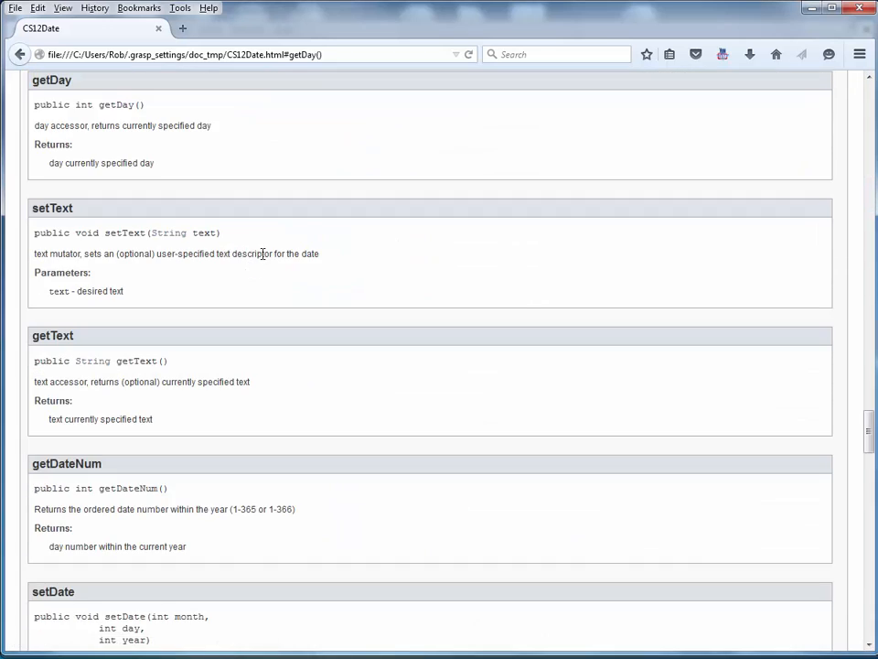
pyautogui.moveTo(387, 224)
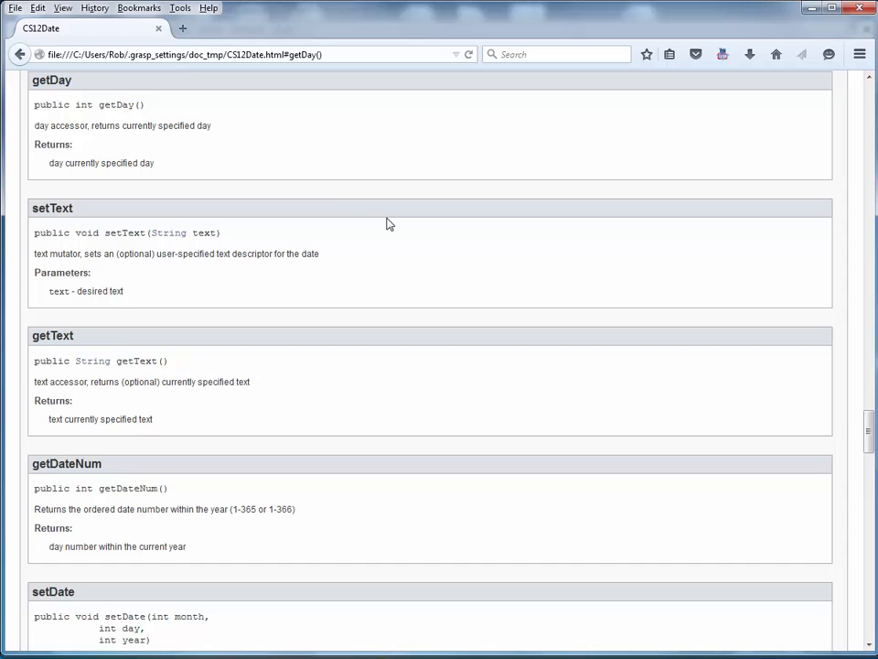
pyautogui.moveTo(869, 430)
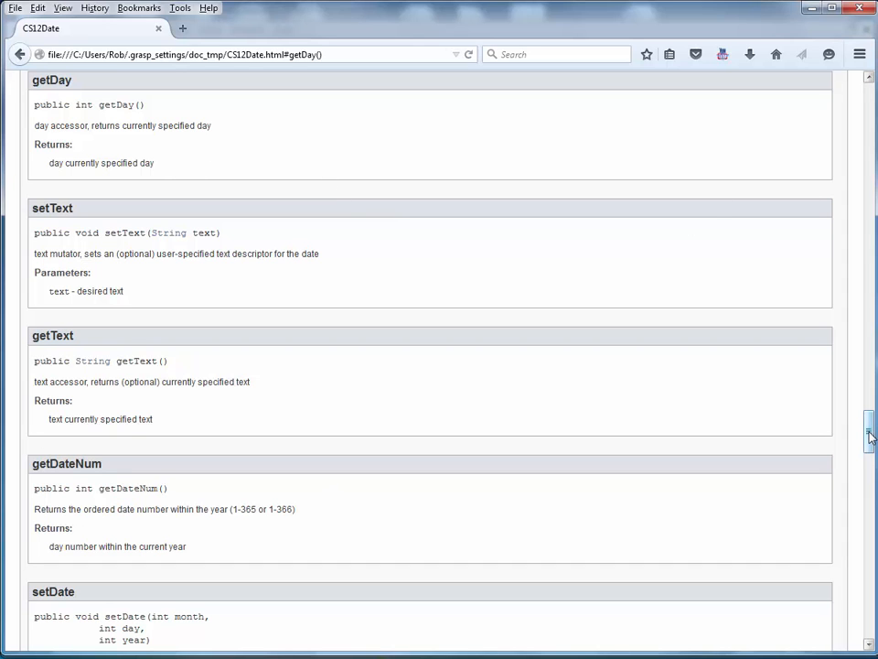
pyautogui.scroll(3)
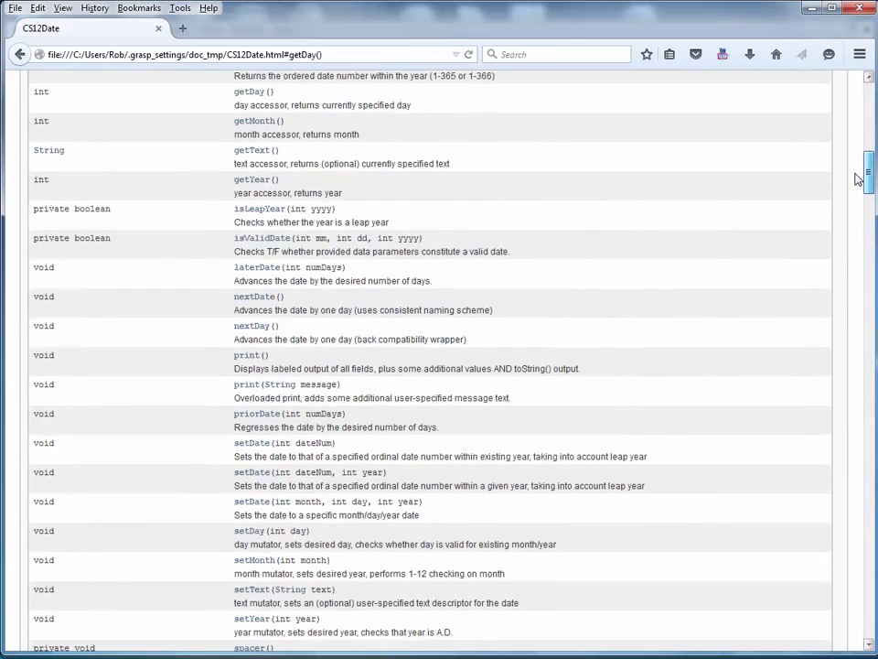
pyautogui.scroll(3)
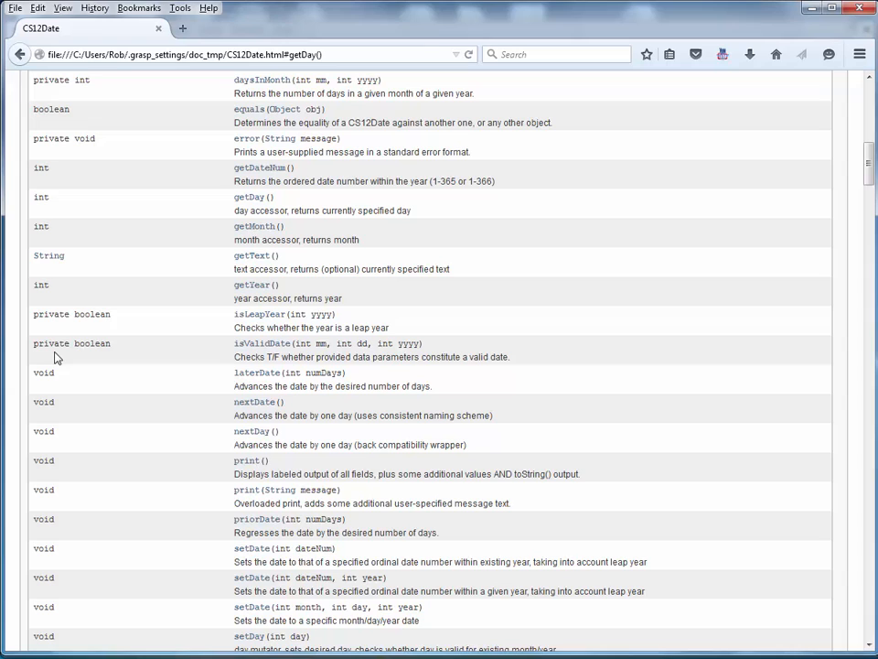
pyautogui.moveTo(68, 426)
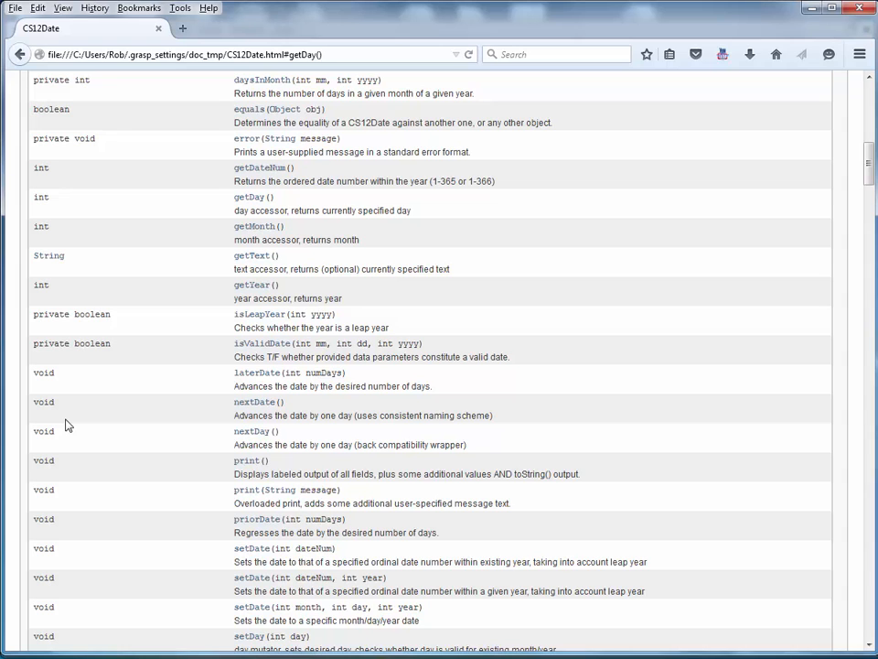
# Step: Scroll up to the class description and Field Summary at the top of the CS12Date page
pyautogui.scroll(3)
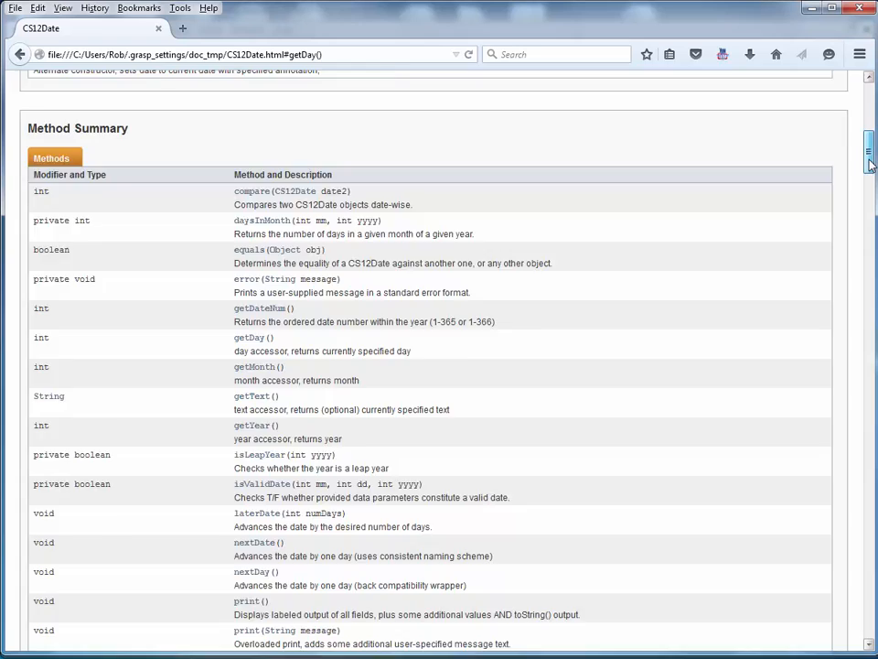
pyautogui.scroll(3)
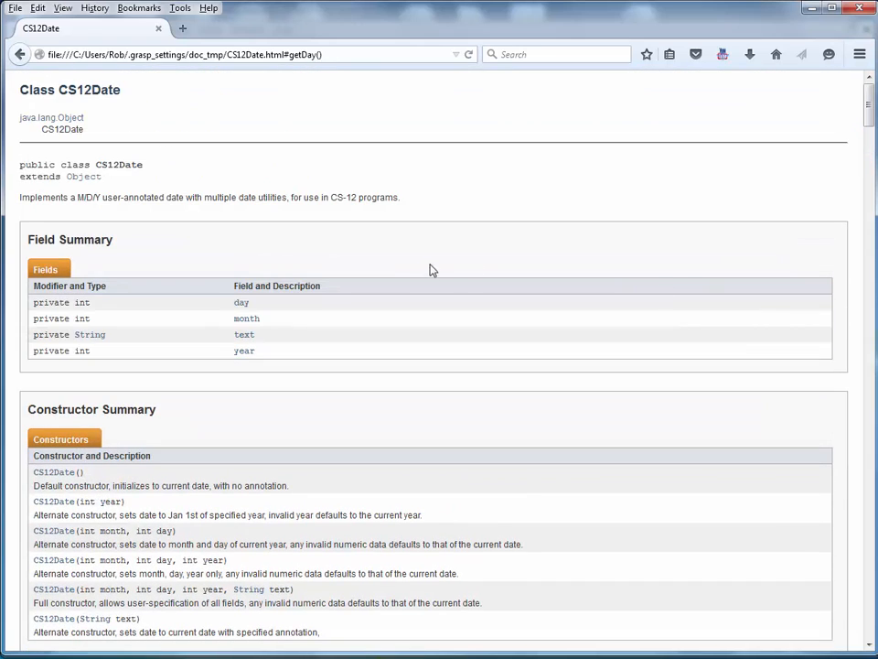
pyautogui.moveTo(426, 250)
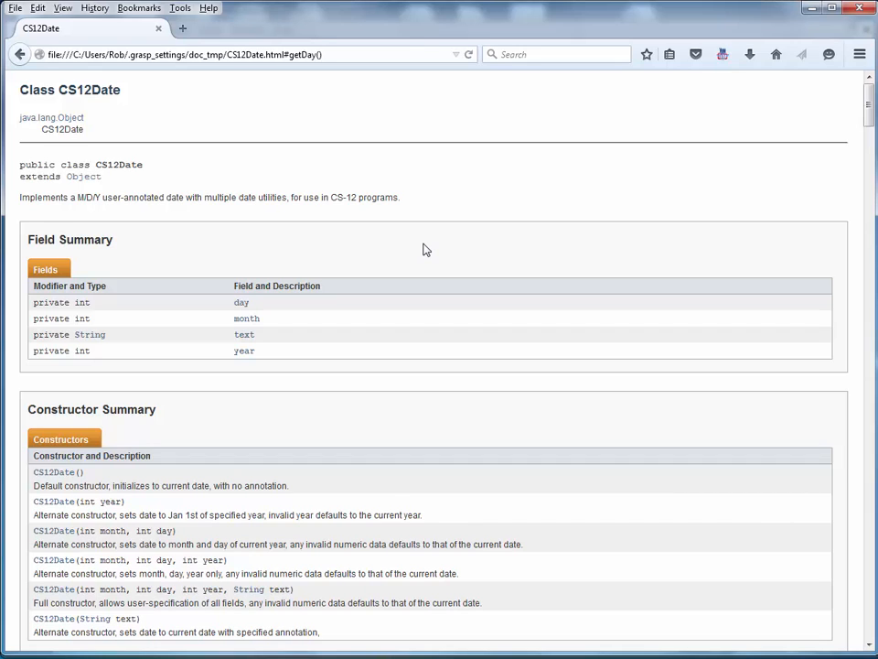
pyautogui.moveTo(812, 81)
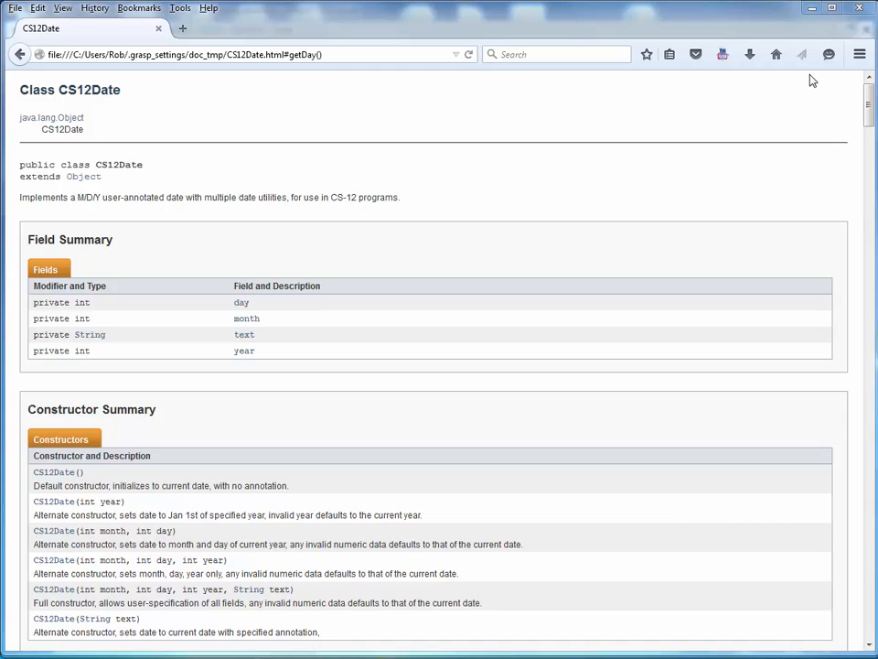